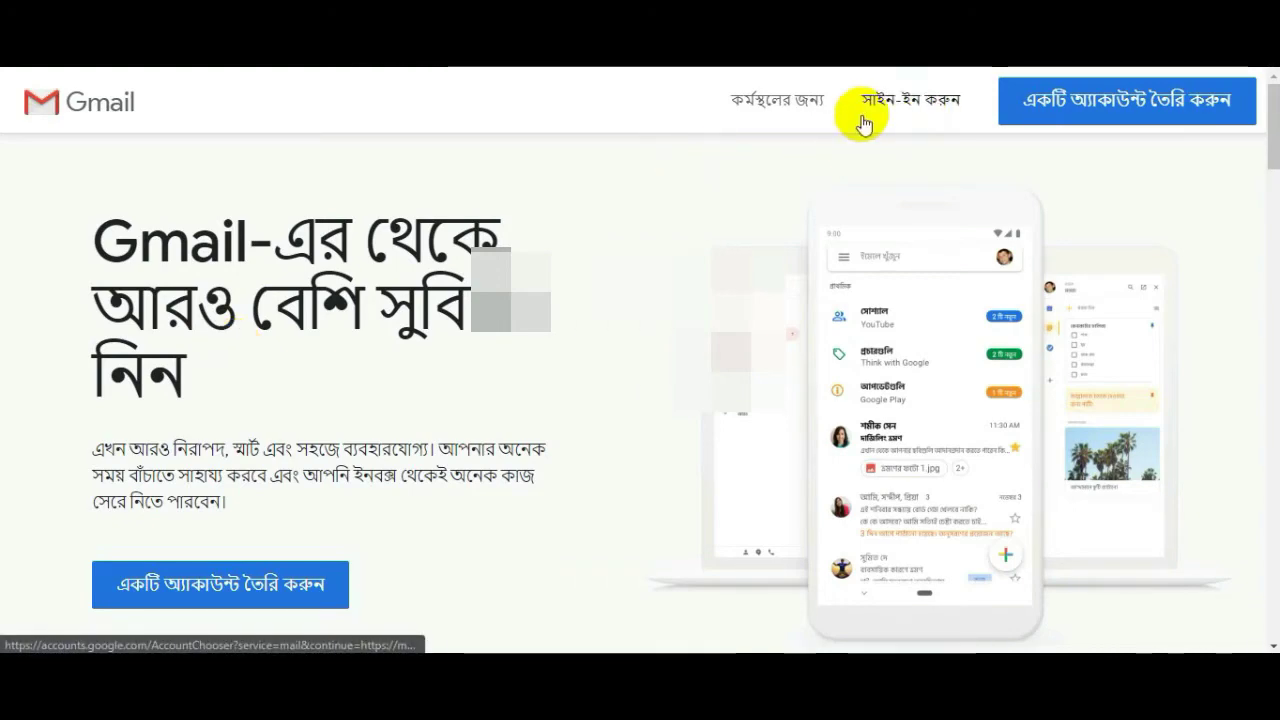
Sign in to the Gmail account and bring up the quick settings gear menu.
{"action": "left_click", "coordinate": [901, 99]}
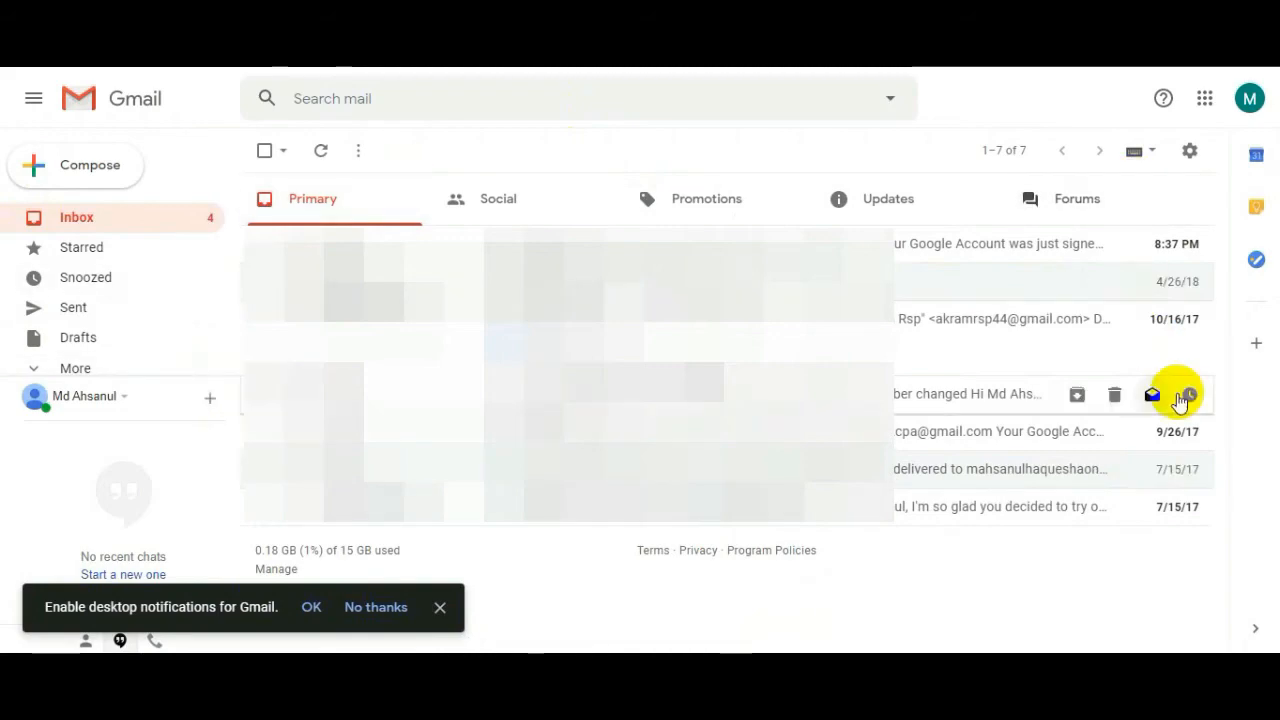
{"action": "left_click", "coordinate": [1189, 151]}
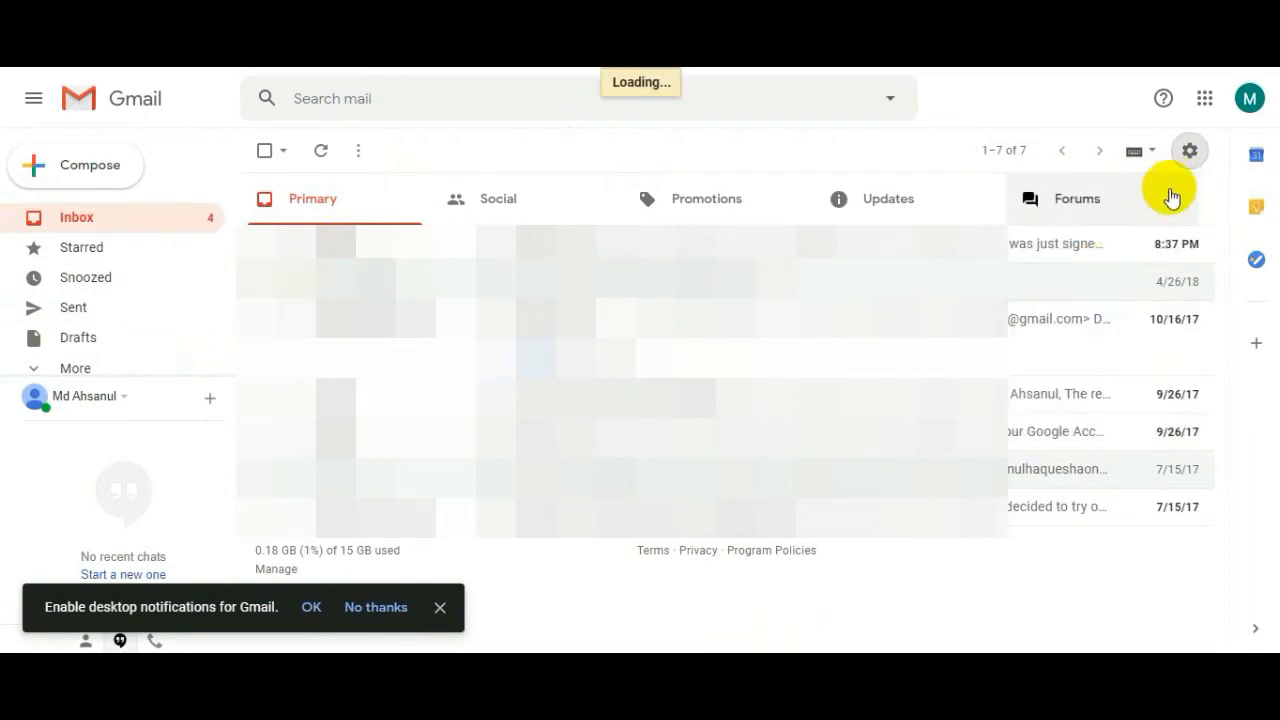
Open the full Settings page and scroll through the General tab preferences.
{"action": "left_click", "coordinate": [1199, 150]}
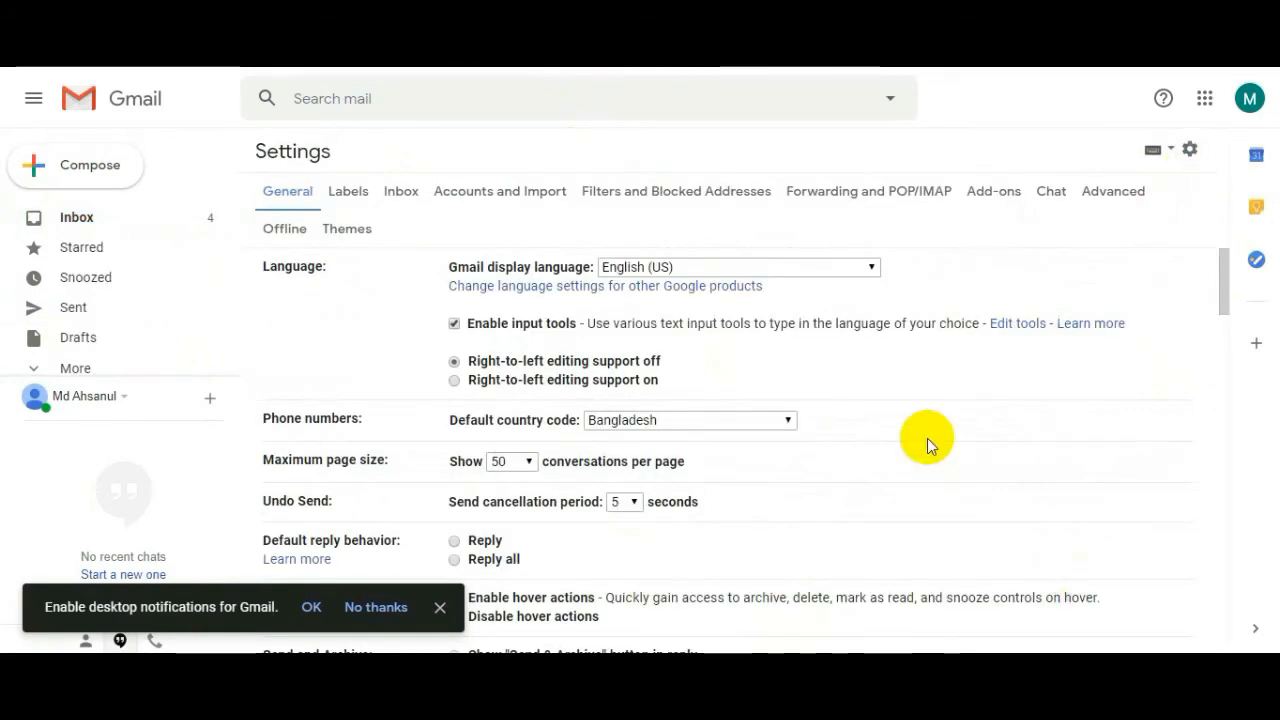
{"action": "mouse_move", "coordinate": [937, 436]}
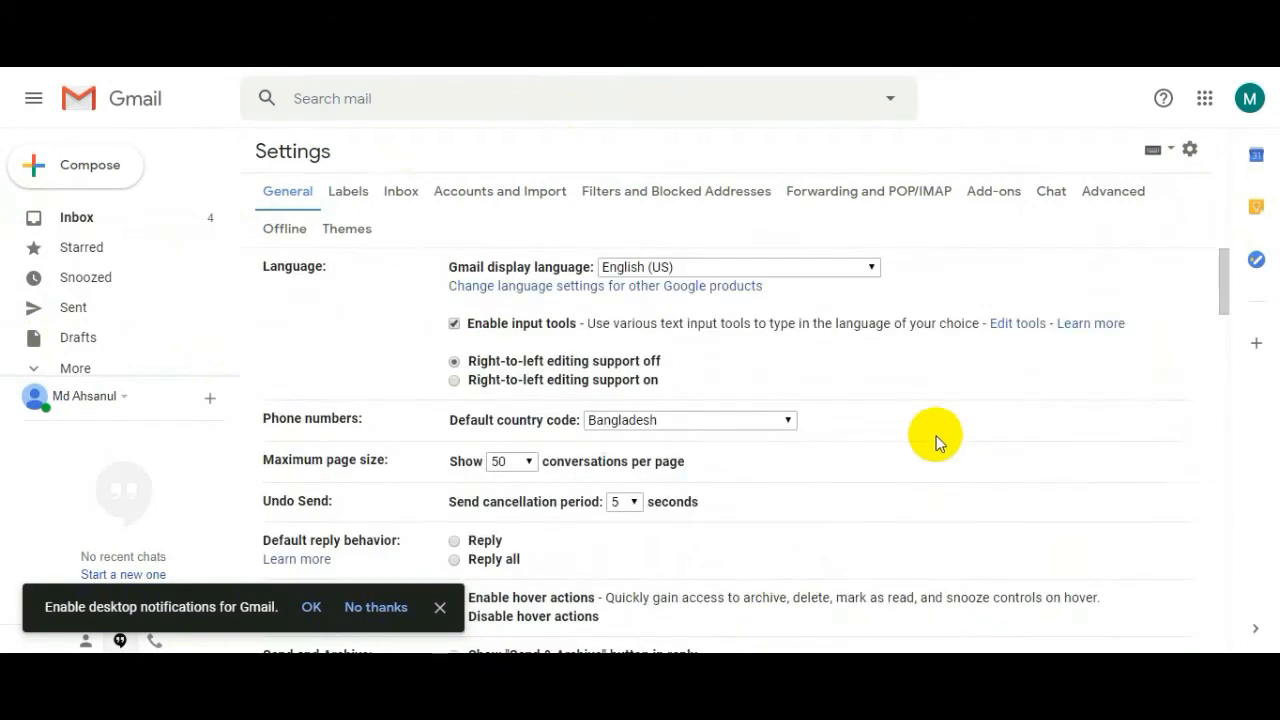
{"action": "mouse_move", "coordinate": [1004, 262]}
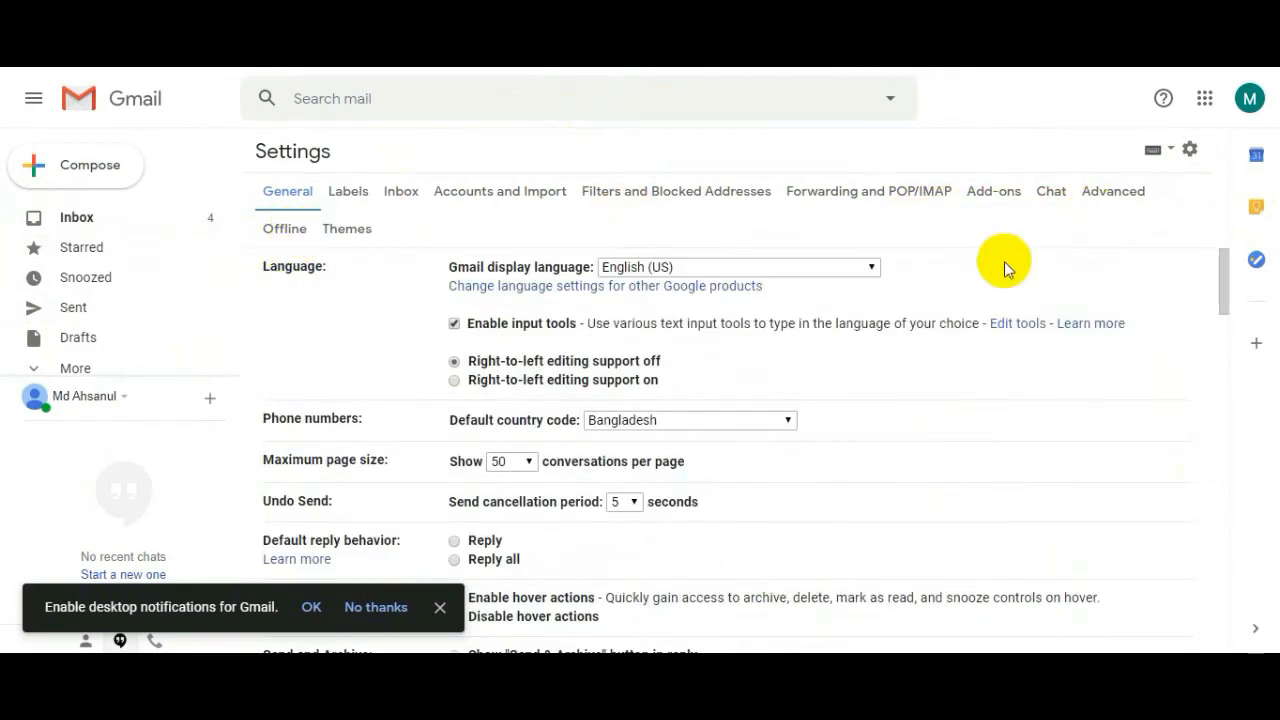
{"action": "mouse_move", "coordinate": [383, 555]}
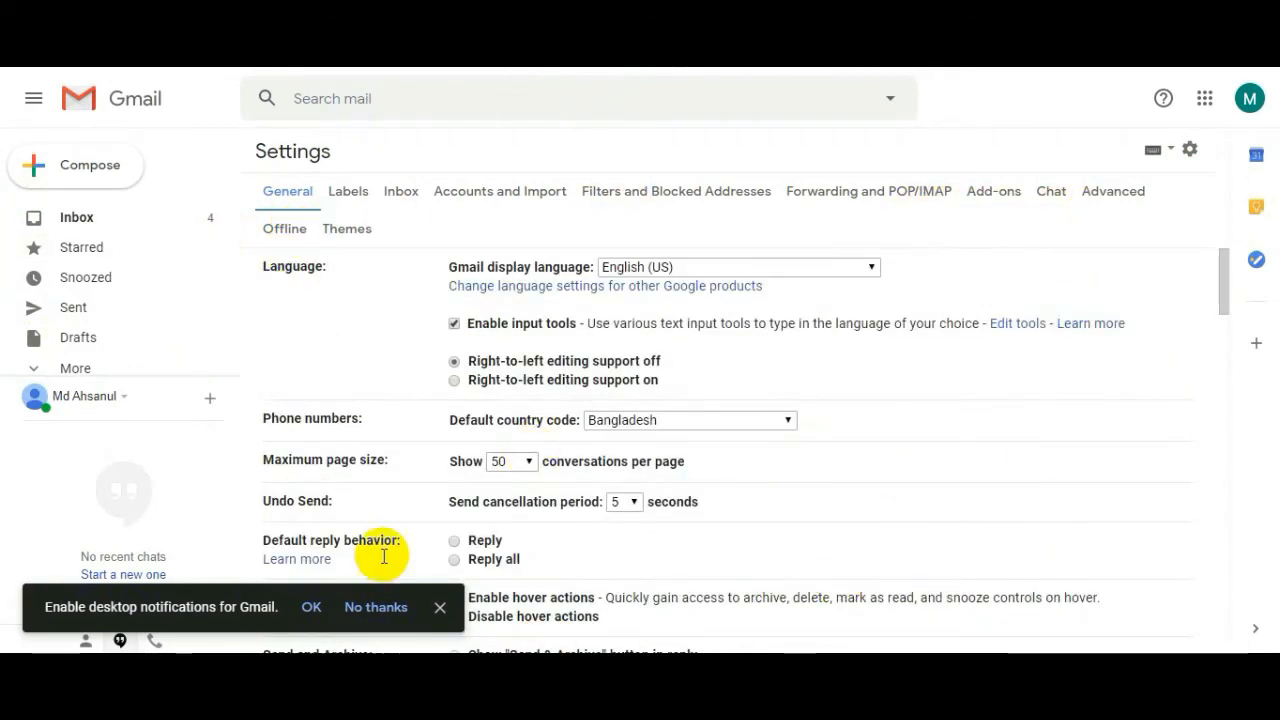
{"action": "mouse_move", "coordinate": [690, 442]}
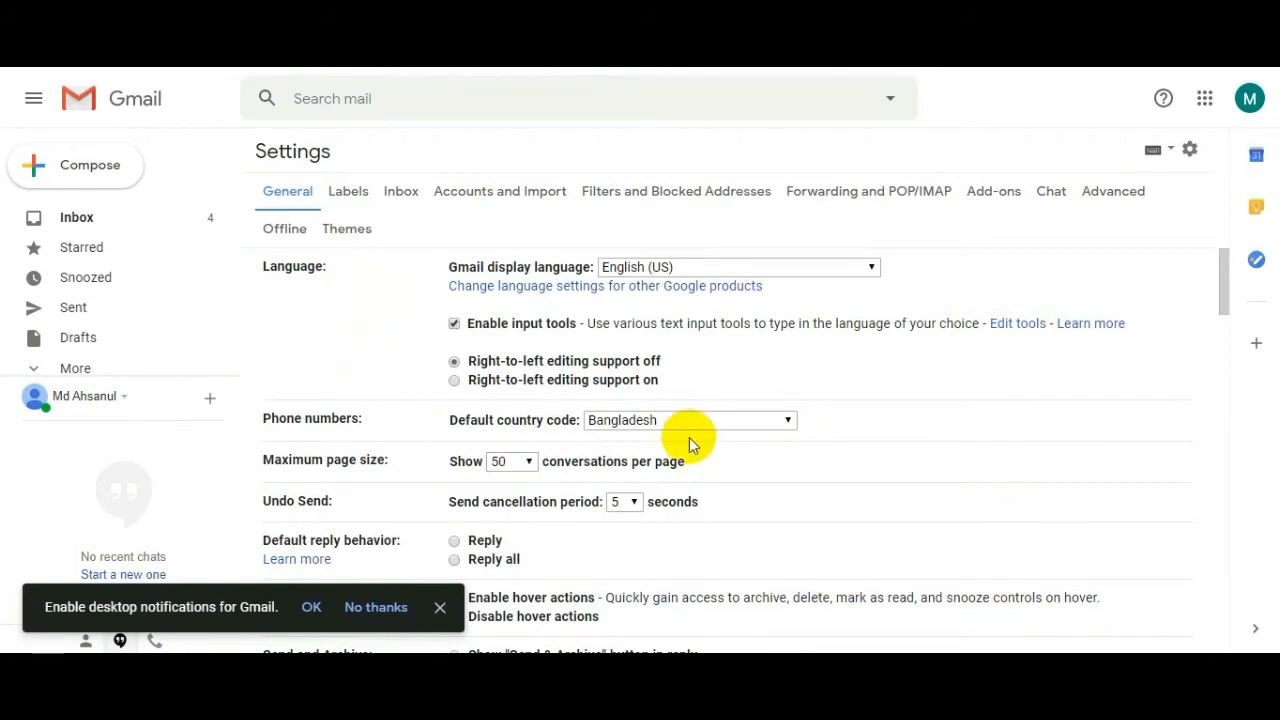
{"action": "scroll", "scroll_direction": "down", "scroll_amount": 3}
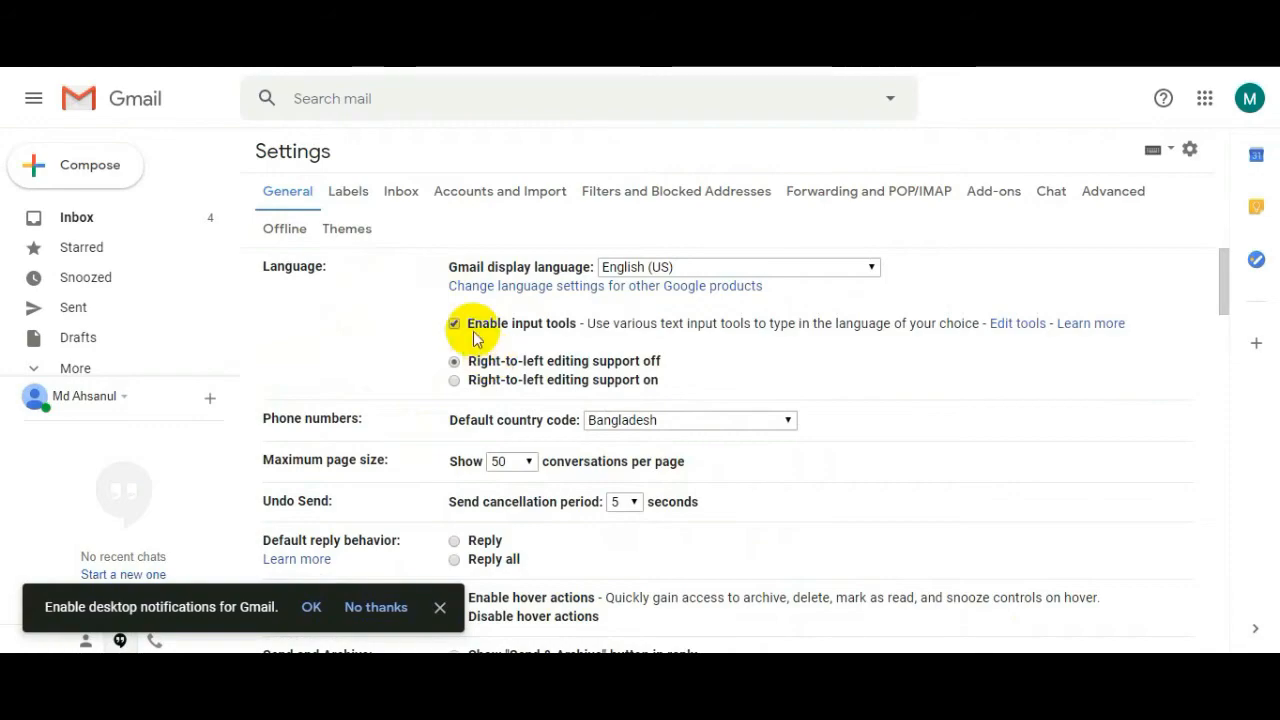
{"action": "scroll", "scroll_direction": "down", "scroll_amount": 3}
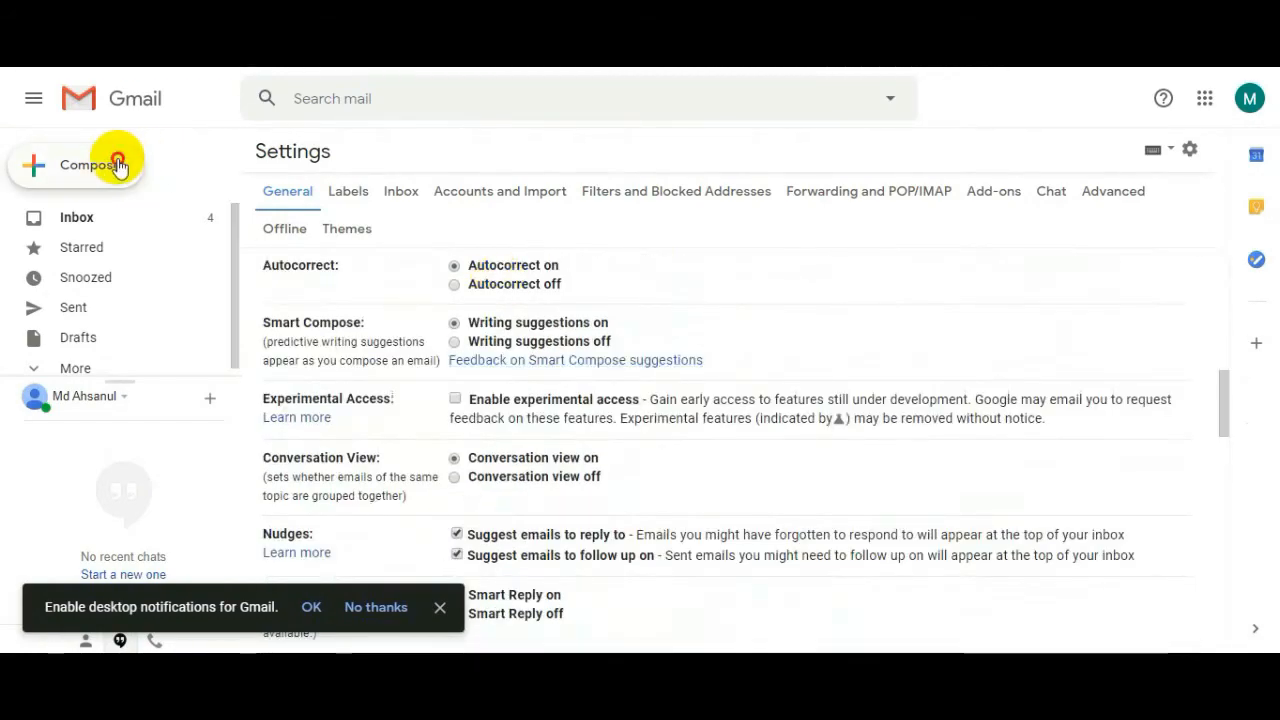
Draft a practice message: 'Dear', a contact sentence, 'Thanks' closing and the name Shaon.
{"action": "left_click", "coordinate": [89, 164]}
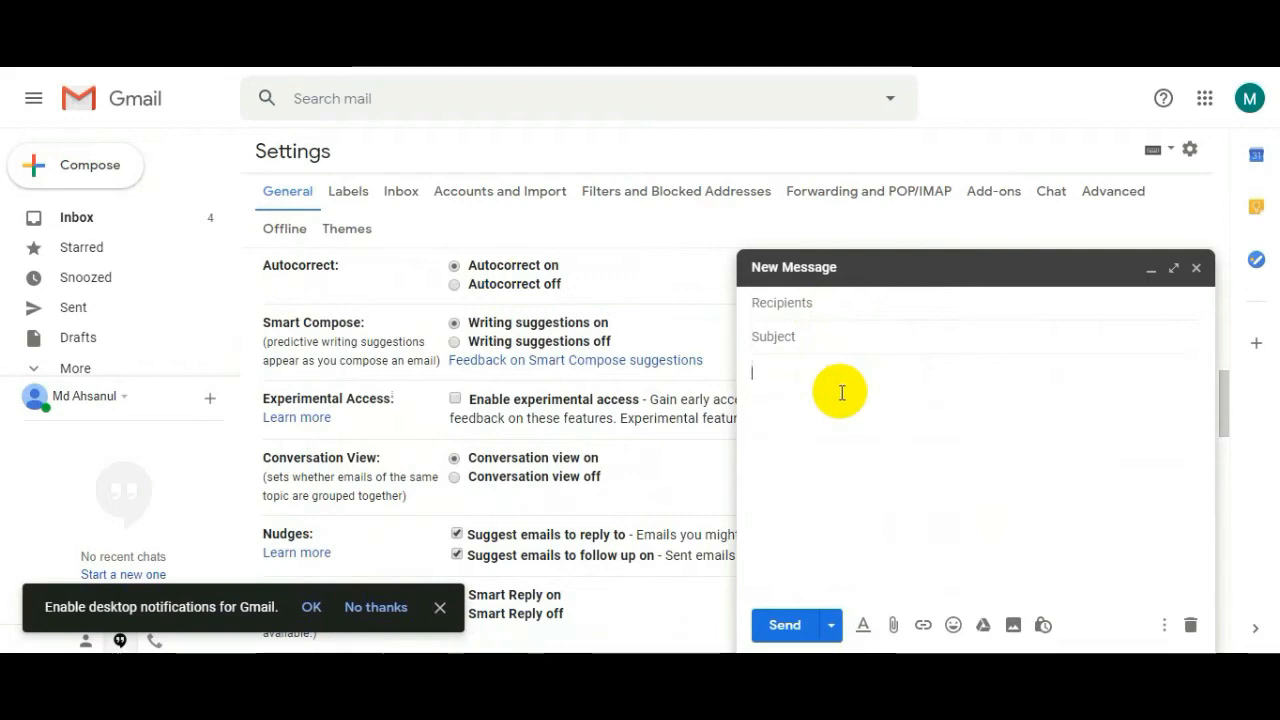
{"action": "mouse_move", "coordinate": [861, 449]}
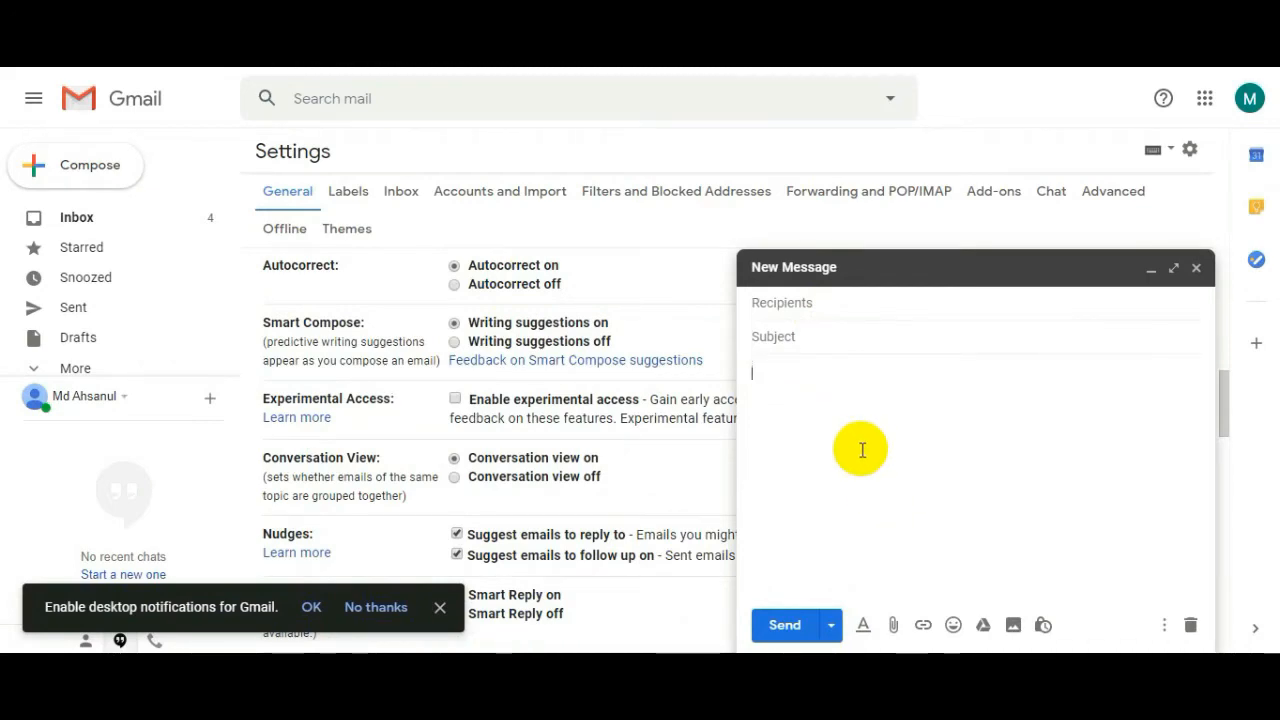
{"action": "type", "text": "Dear"}
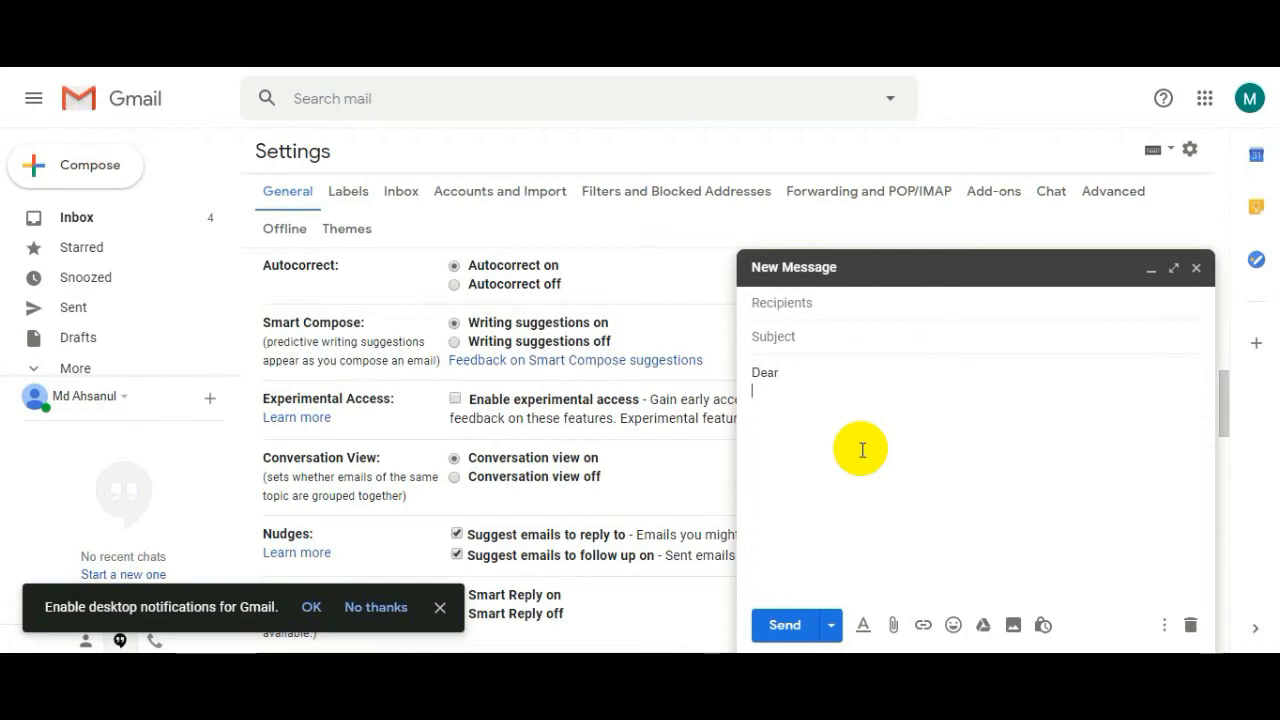
{"action": "type", "text": "I have to contact with"}
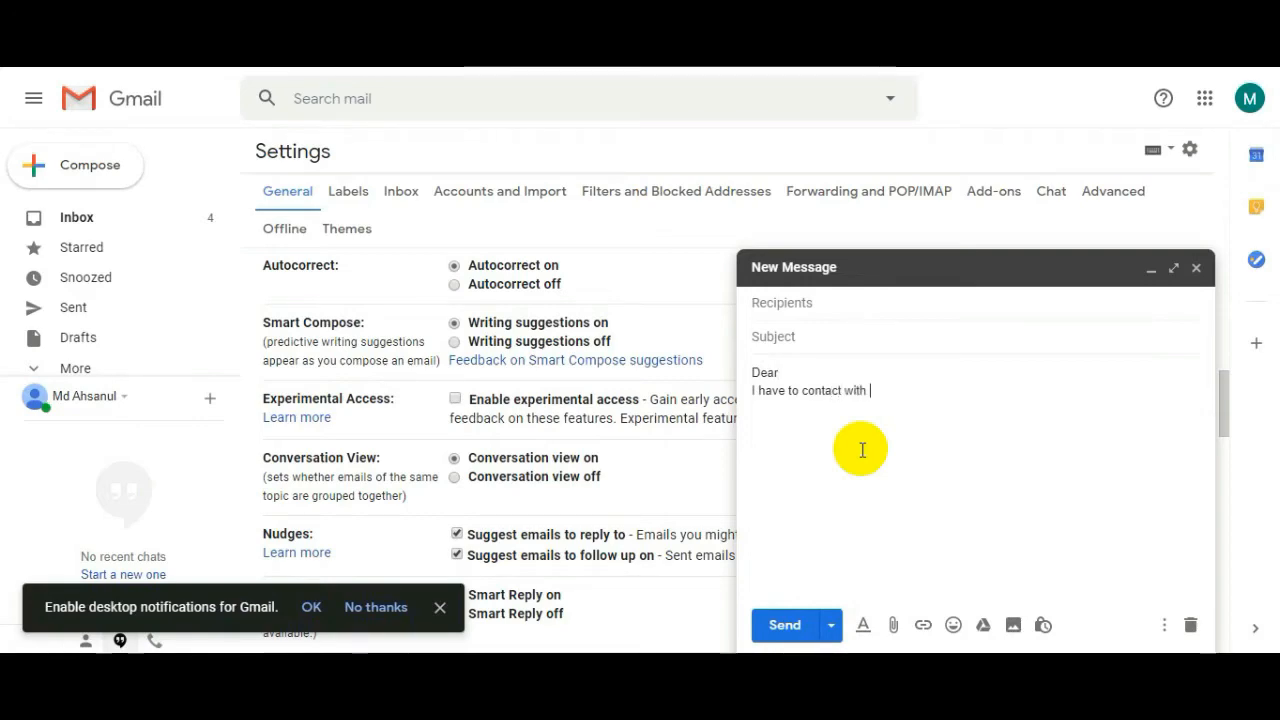
{"action": "type", "text": "you"}
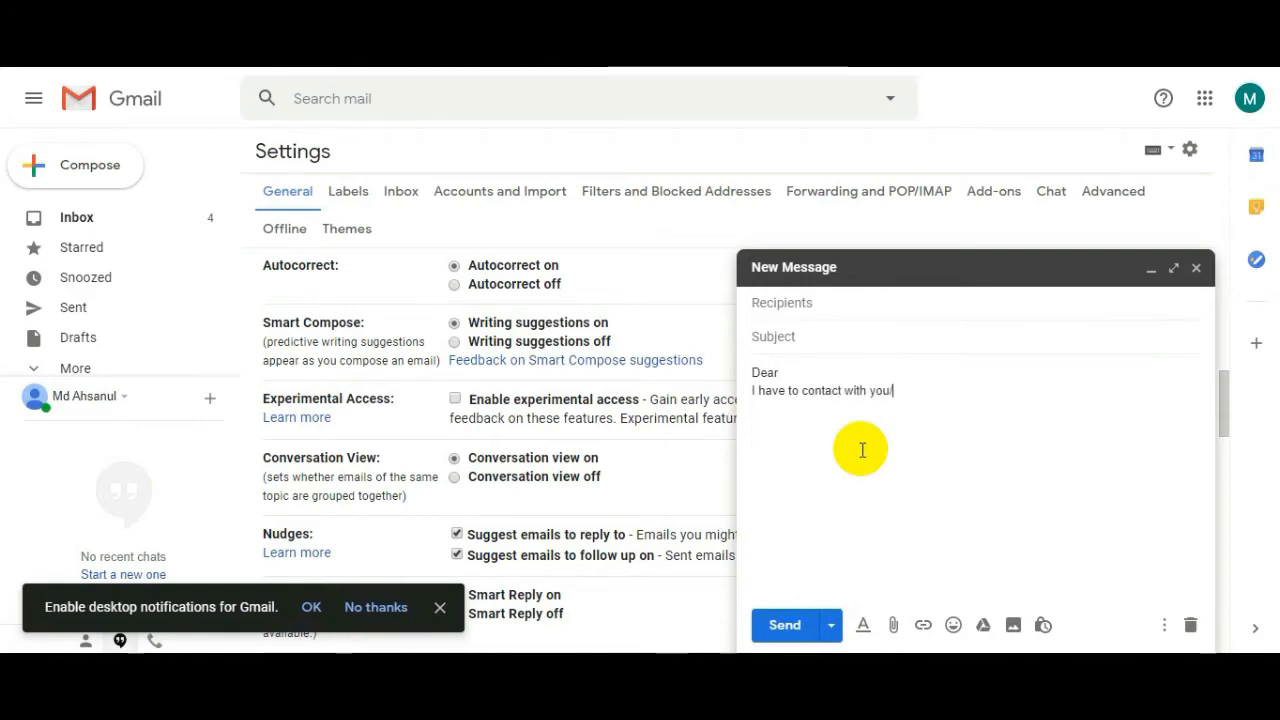
{"action": "key", "text": "Enter"}
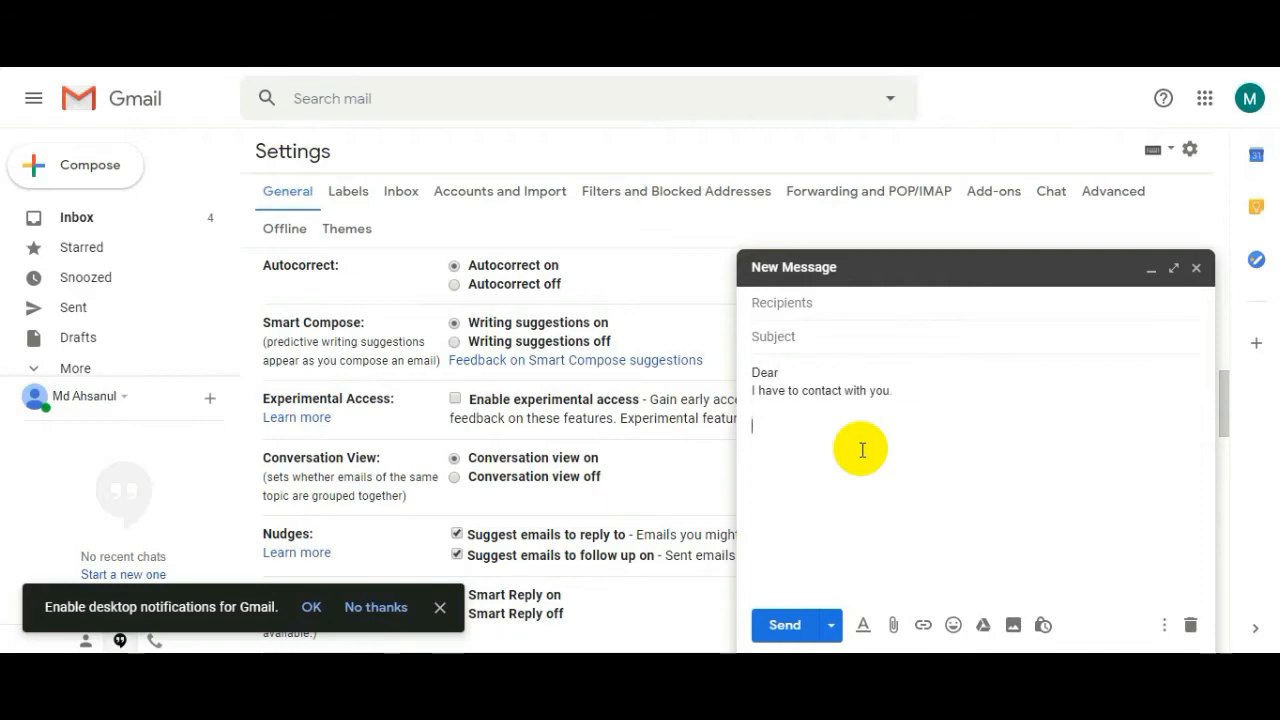
{"action": "type", "text": "Th"}
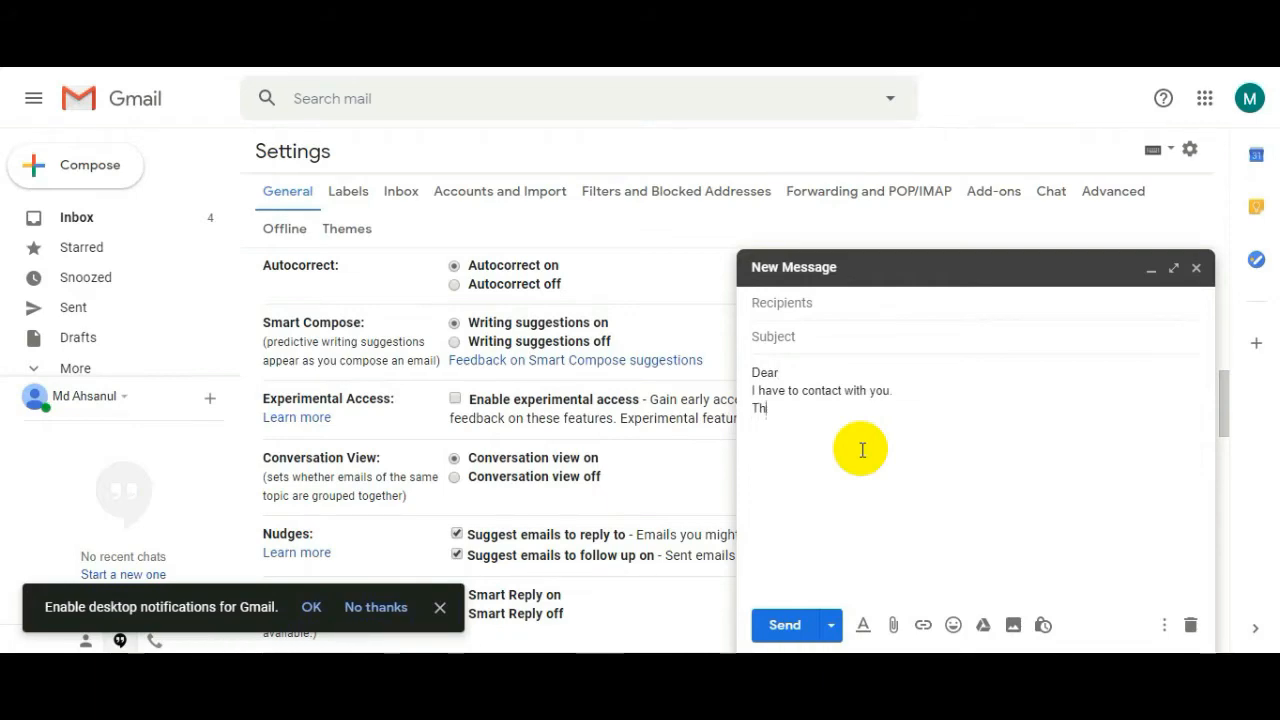
{"action": "type", "text": "anks/ Regards"}
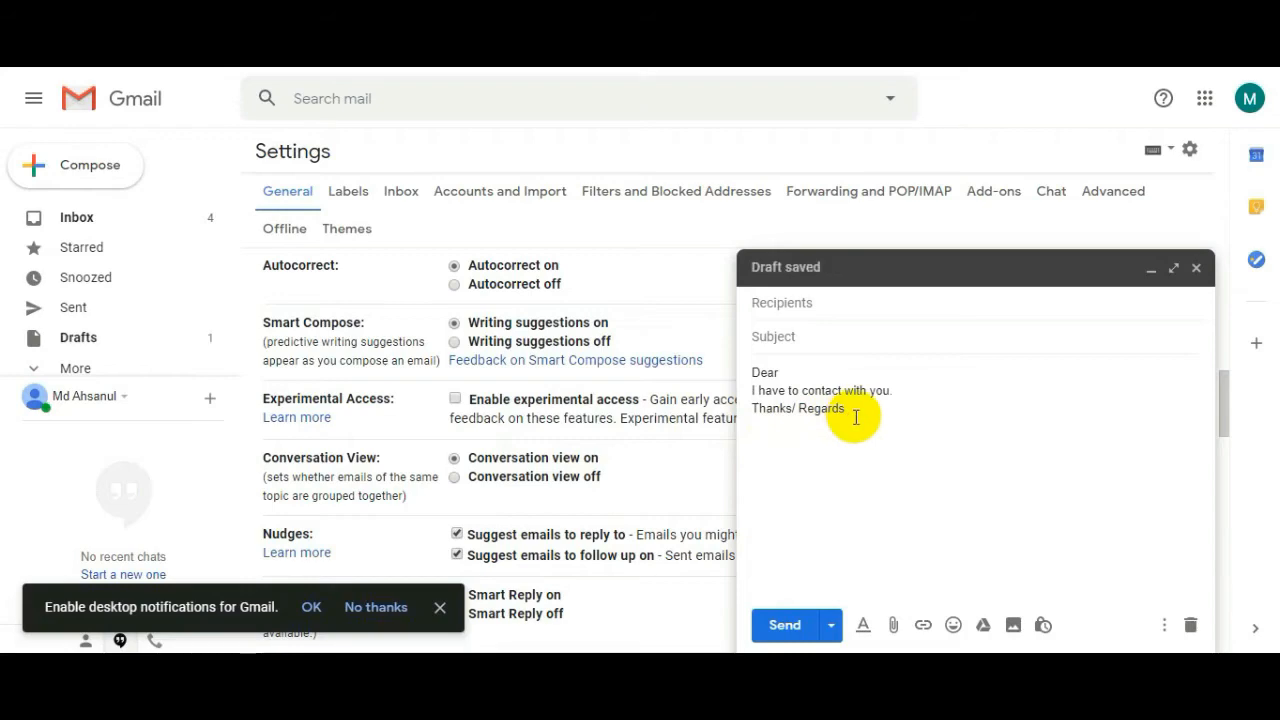
{"action": "key", "text": "Enter"}
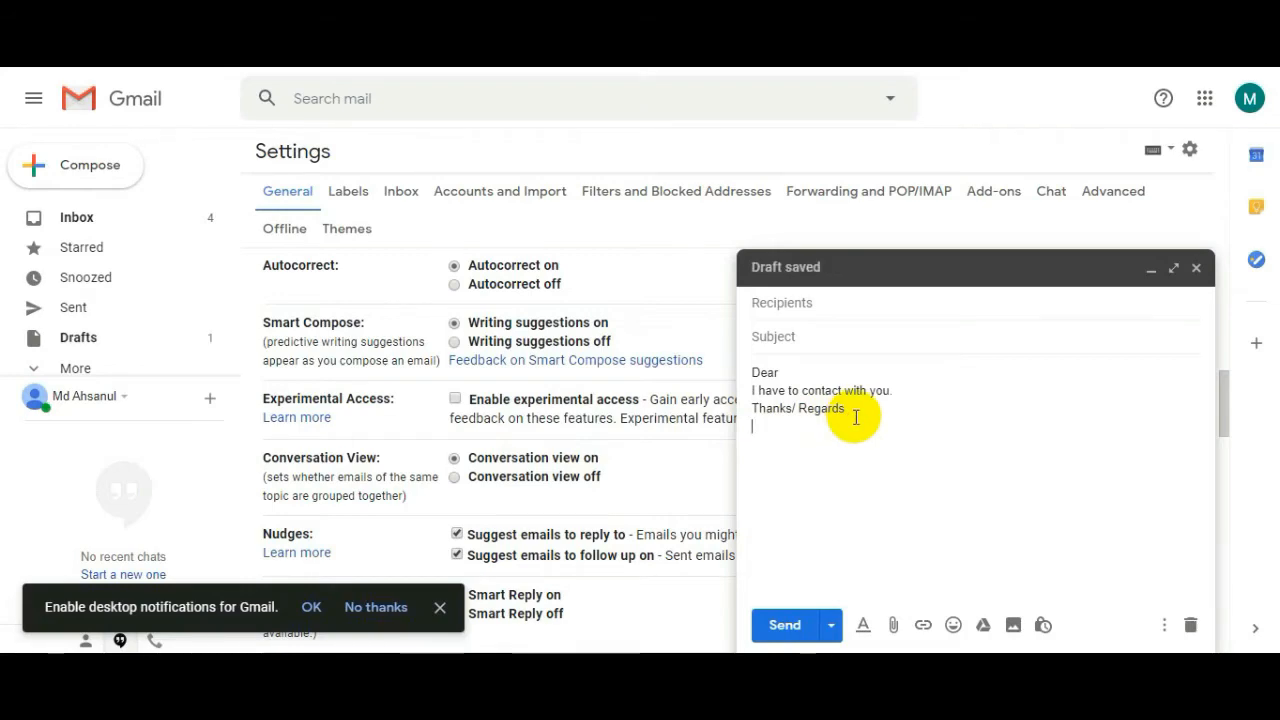
{"action": "type", "text": "Shaon"}
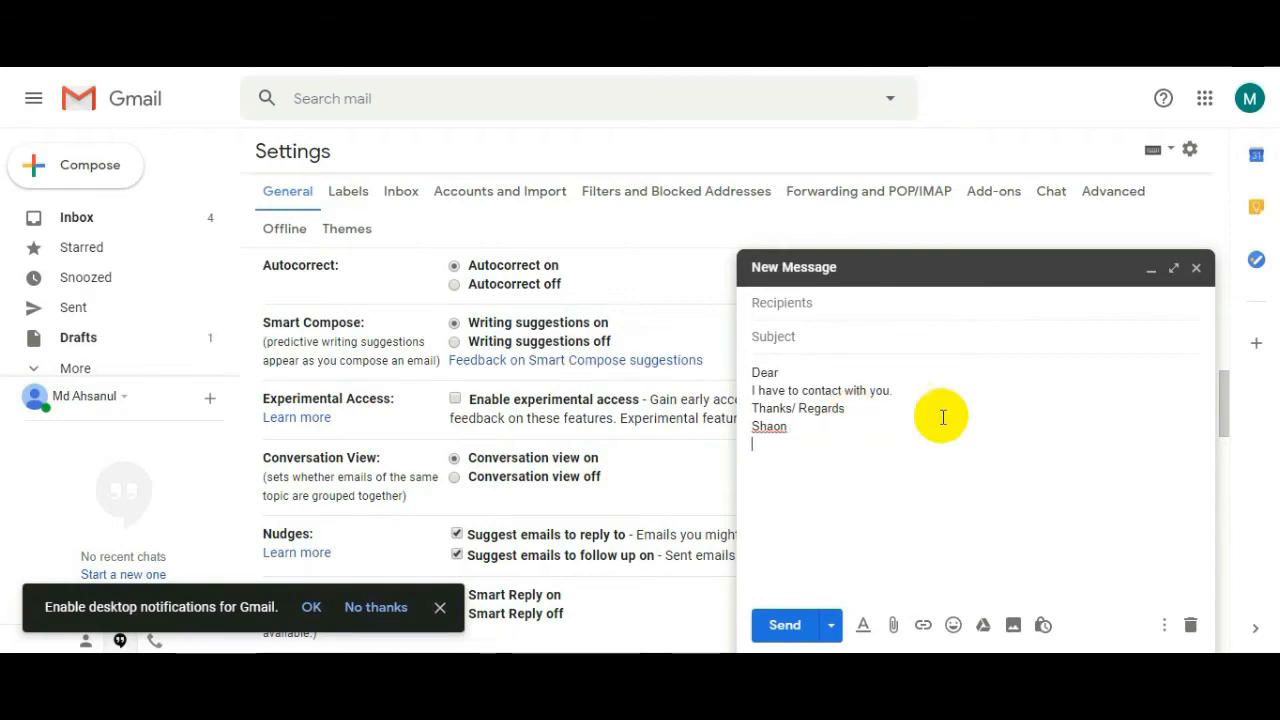
{"action": "left_click", "coordinate": [888, 391]}
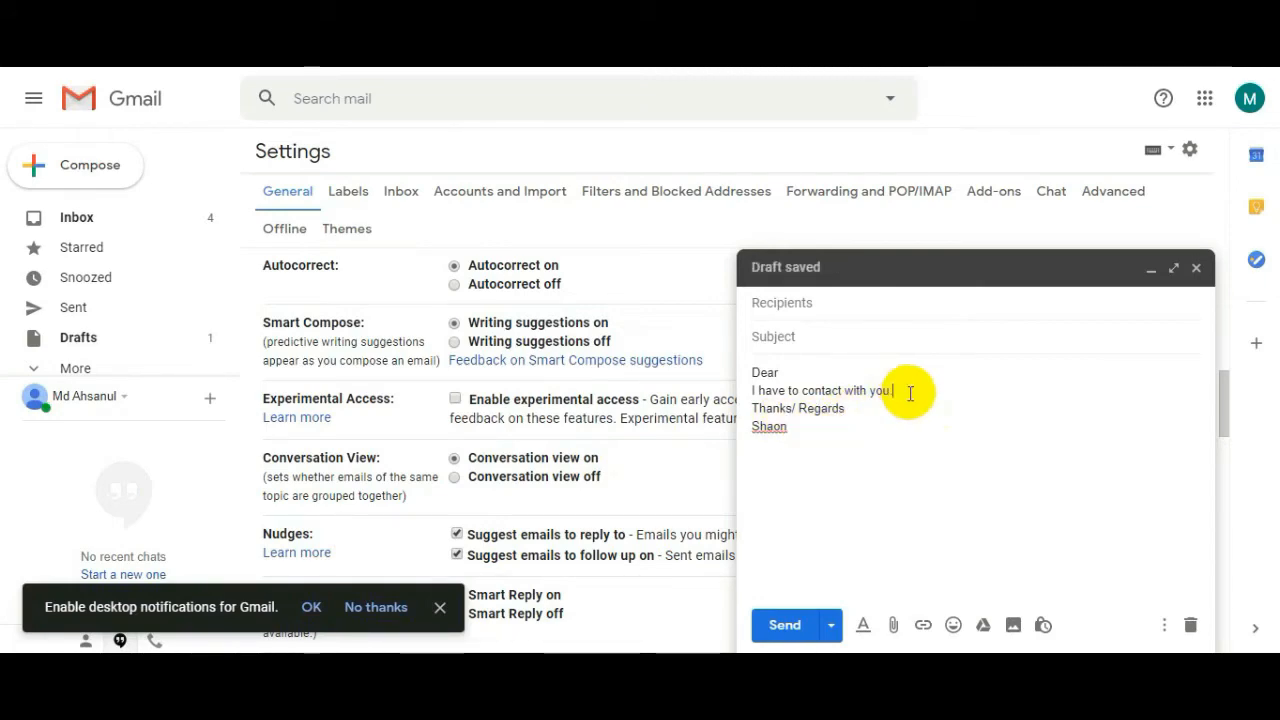
{"action": "mouse_move", "coordinate": [798, 437]}
{"action": "type", "text": "."}
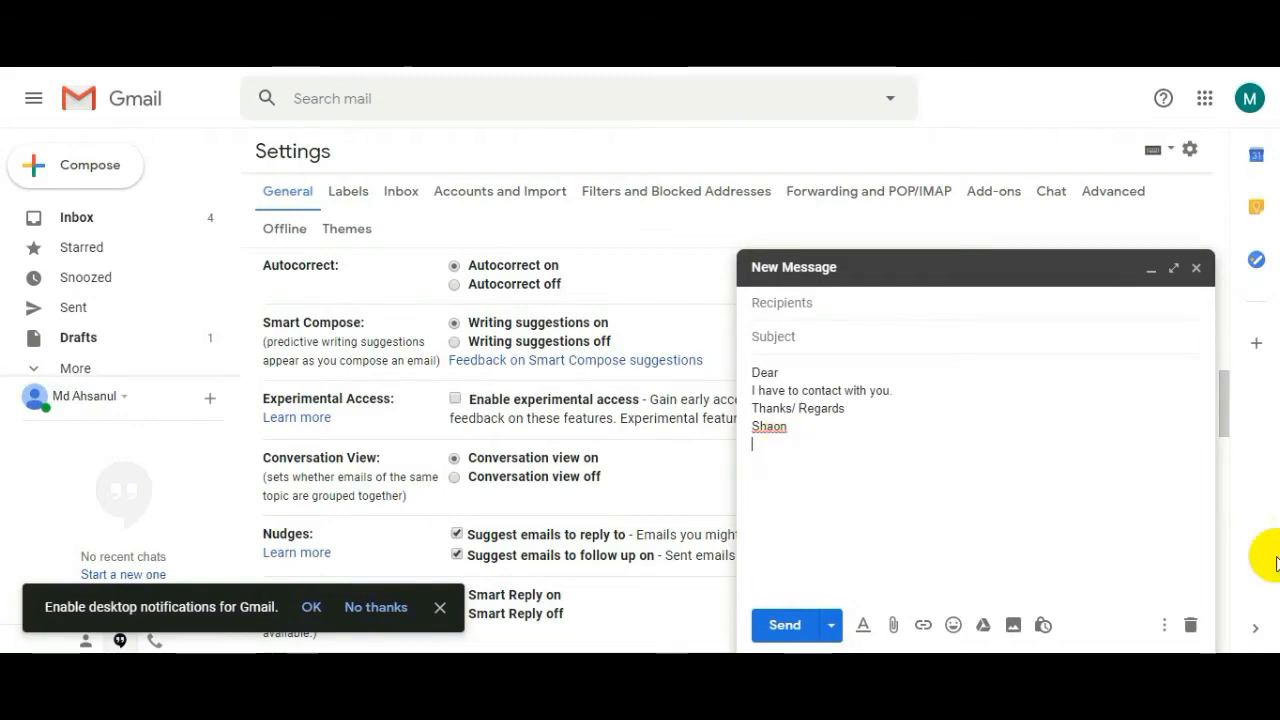
Discard the practice draft and scroll General settings down to the empty Signature section.
{"action": "left_click", "coordinate": [1195, 268]}
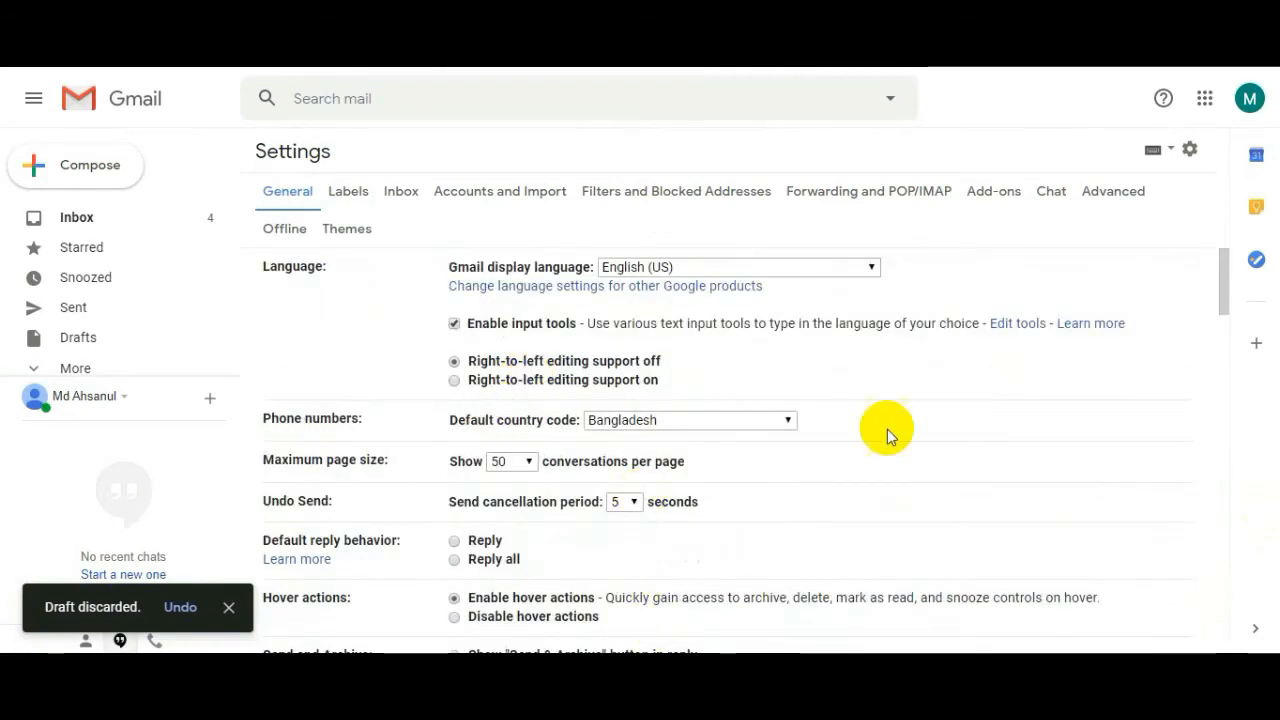
{"action": "scroll", "scroll_direction": "down", "scroll_amount": 3}
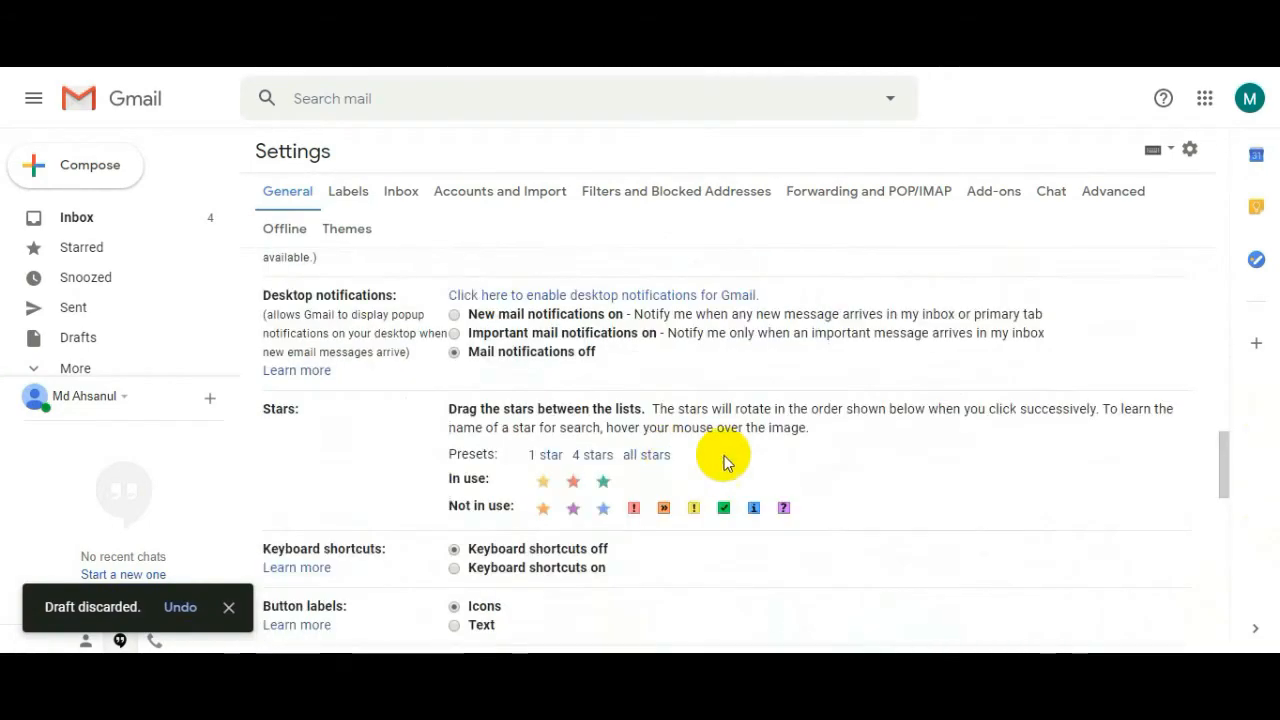
{"action": "scroll", "scroll_direction": "down", "scroll_amount": 3}
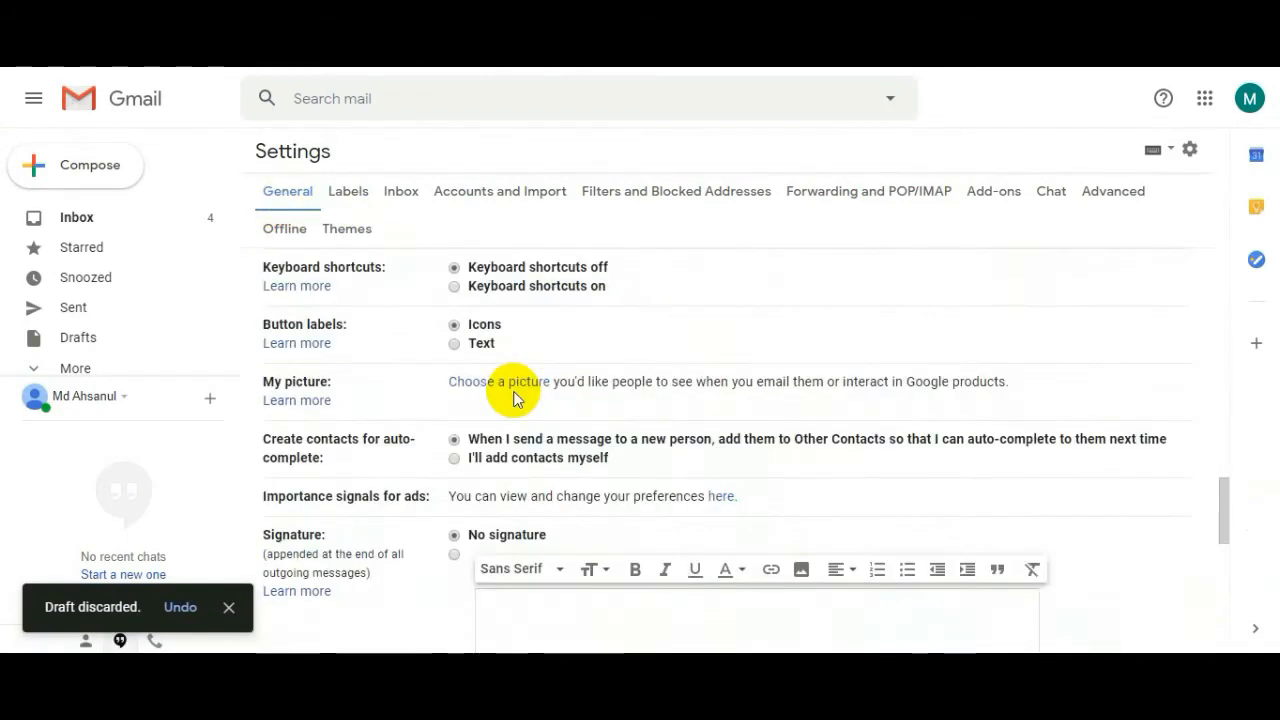
{"action": "scroll", "scroll_direction": "down", "scroll_amount": 3}
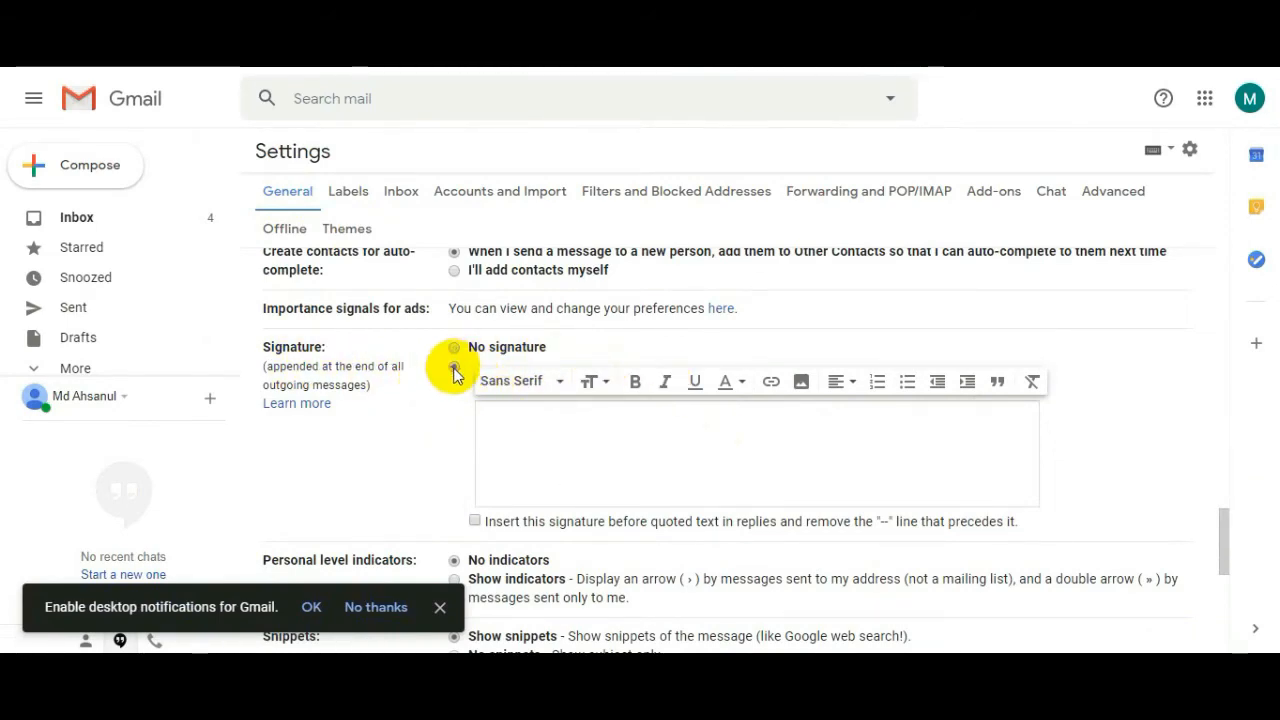
Enable a custom signature and type the name, 'Student/ Officer' and 'Dhaka University' lines.
{"action": "left_click", "coordinate": [453, 372]}
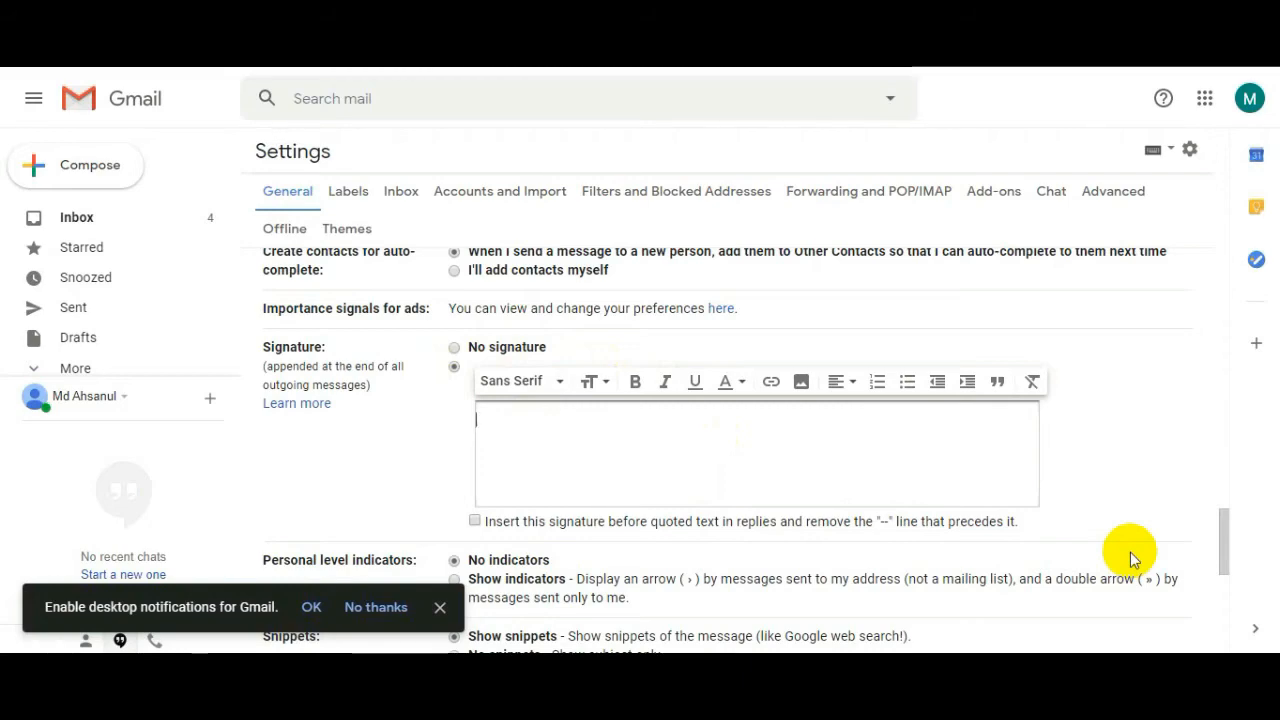
{"action": "type", "text": "Md"}
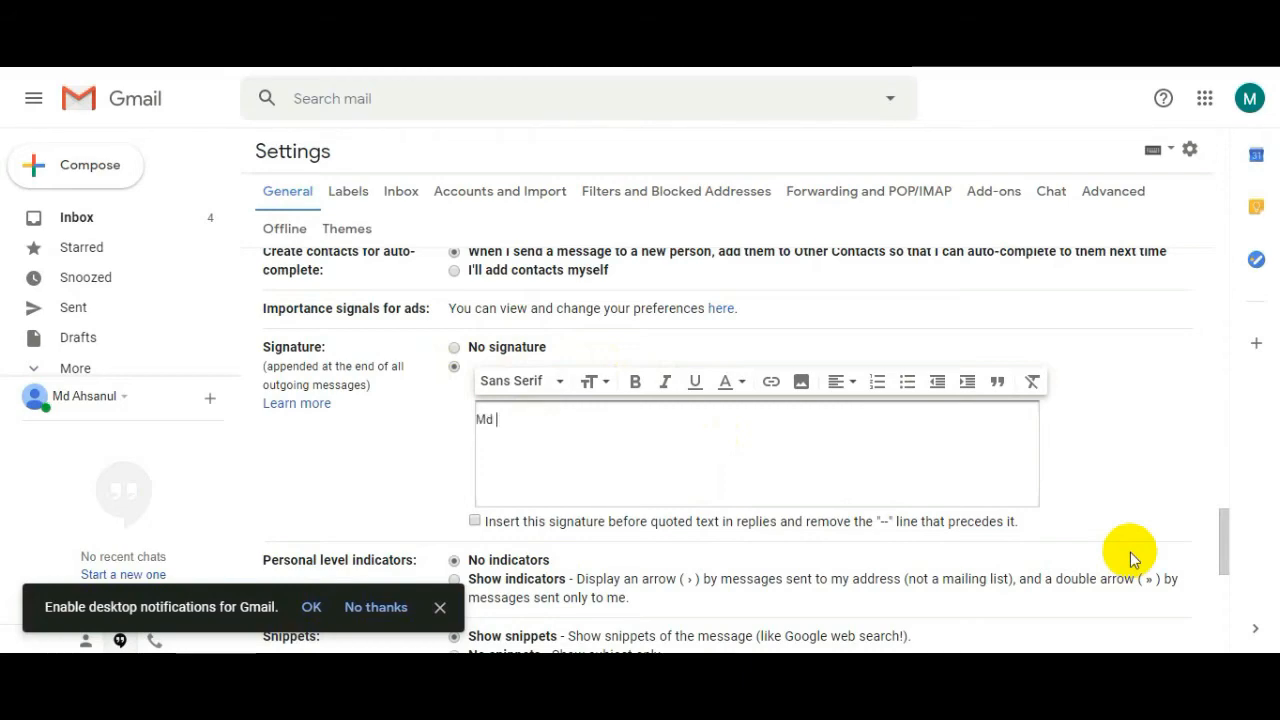
{"action": "type", "text": "Ahsda"}
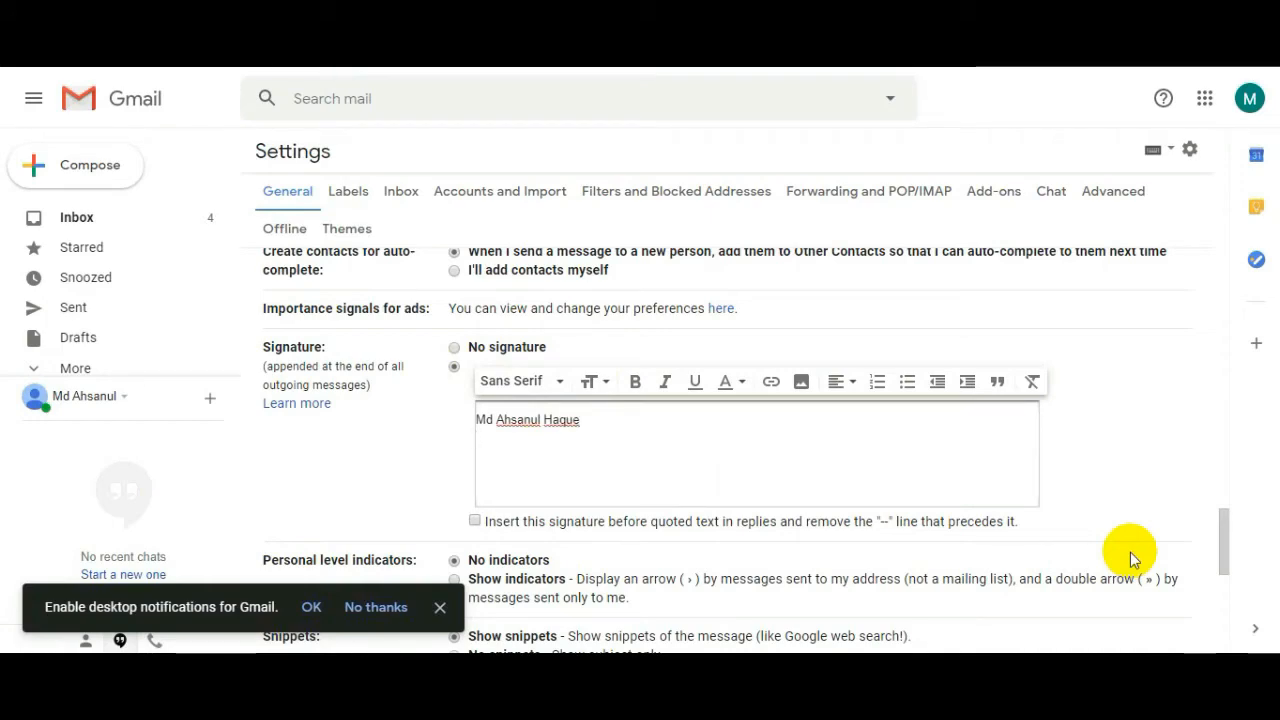
{"action": "type", "text": "Student"}
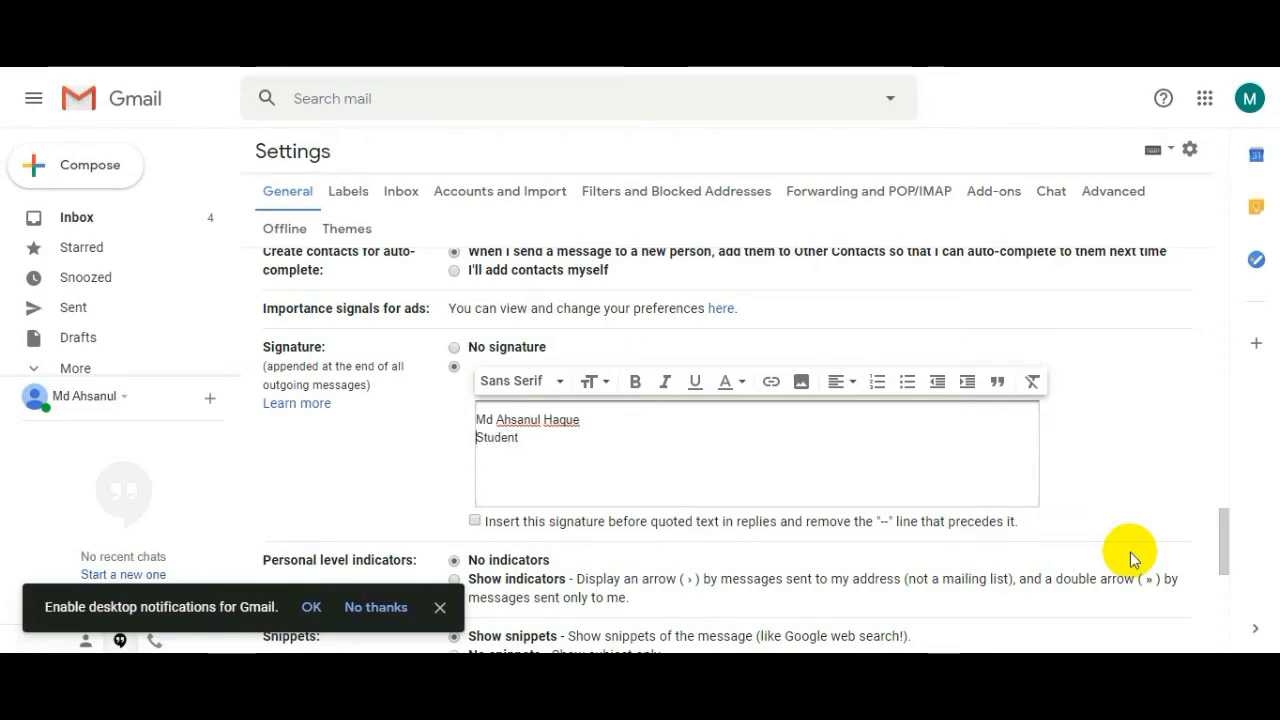
{"action": "type", "text": "/ Offi"}
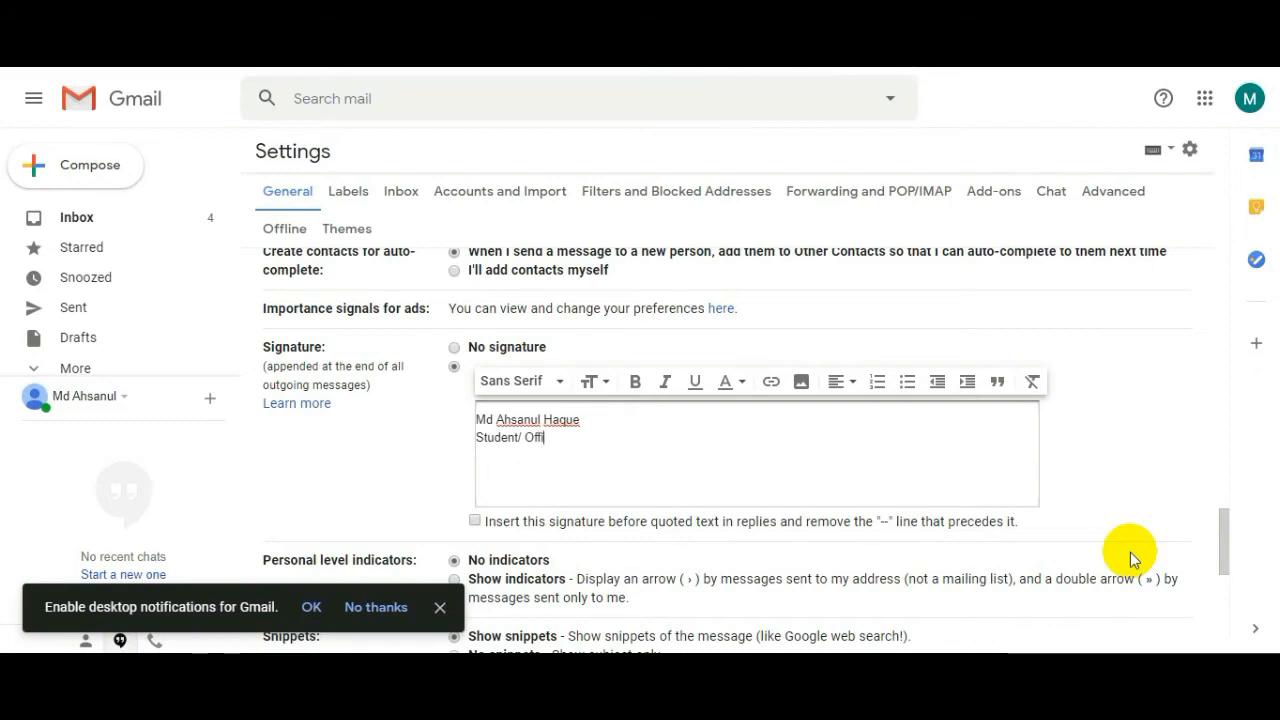
{"action": "type", "text": "cer"}
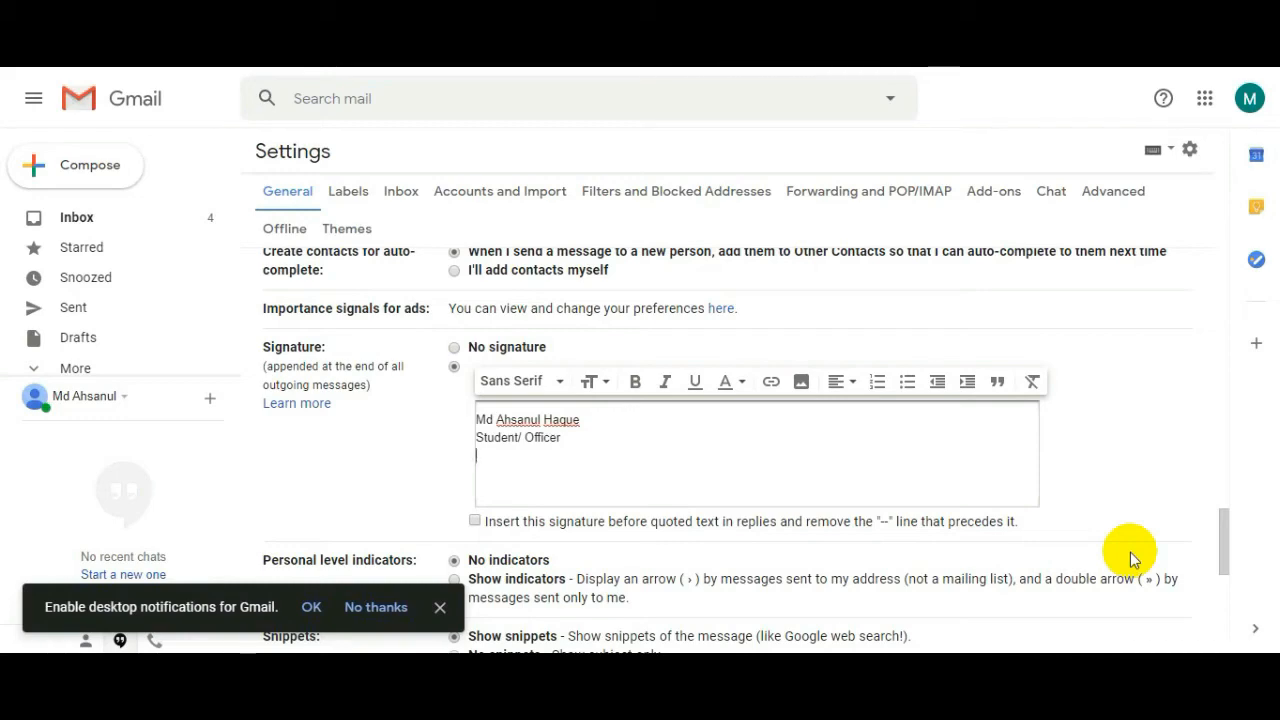
{"action": "type", "text": "Dhak"}
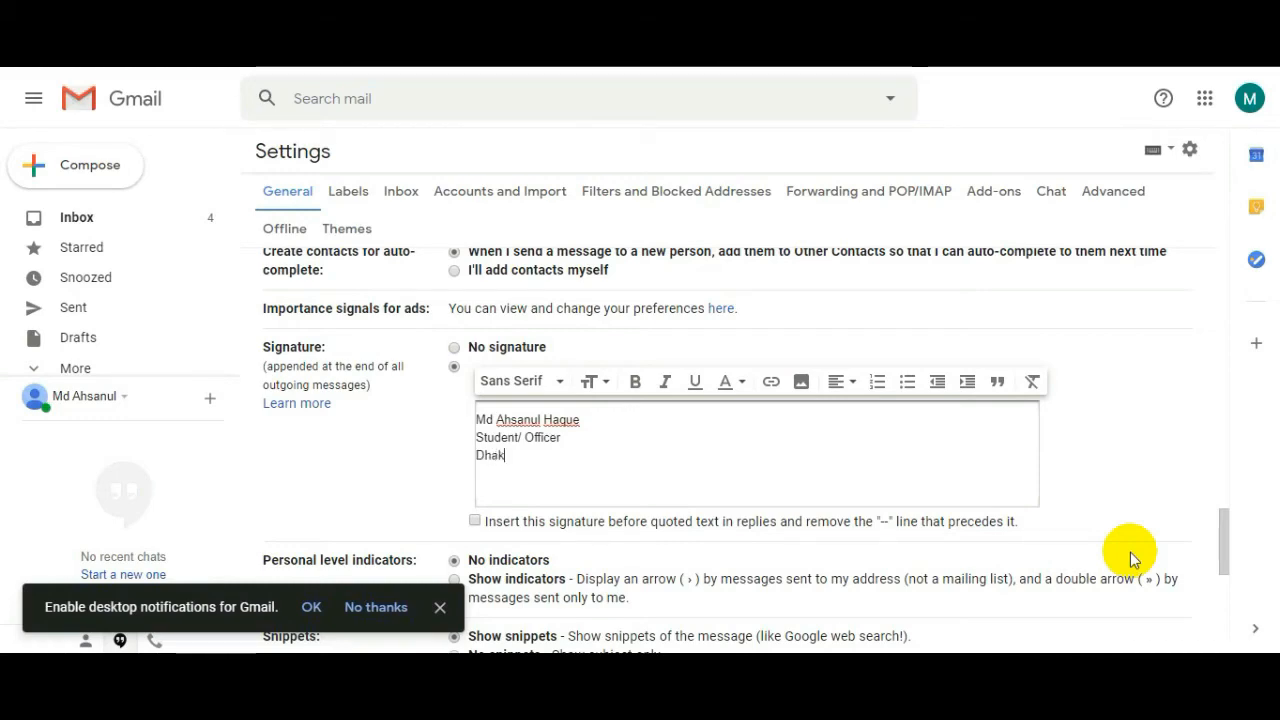
{"action": "type", "text": "a Univercity"}
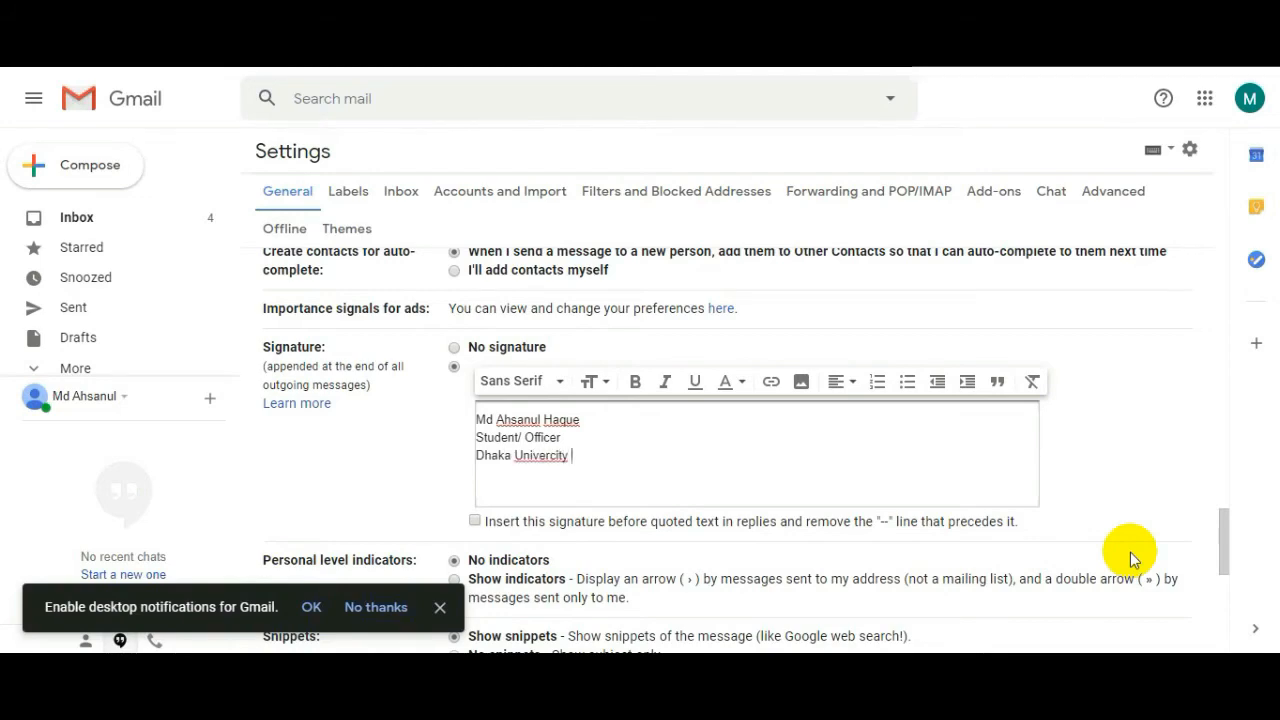
Replace 'Dhaka University' with 'Bangladesh Institute' and start a new line below it.
{"action": "double_click", "coordinate": [539, 455]}
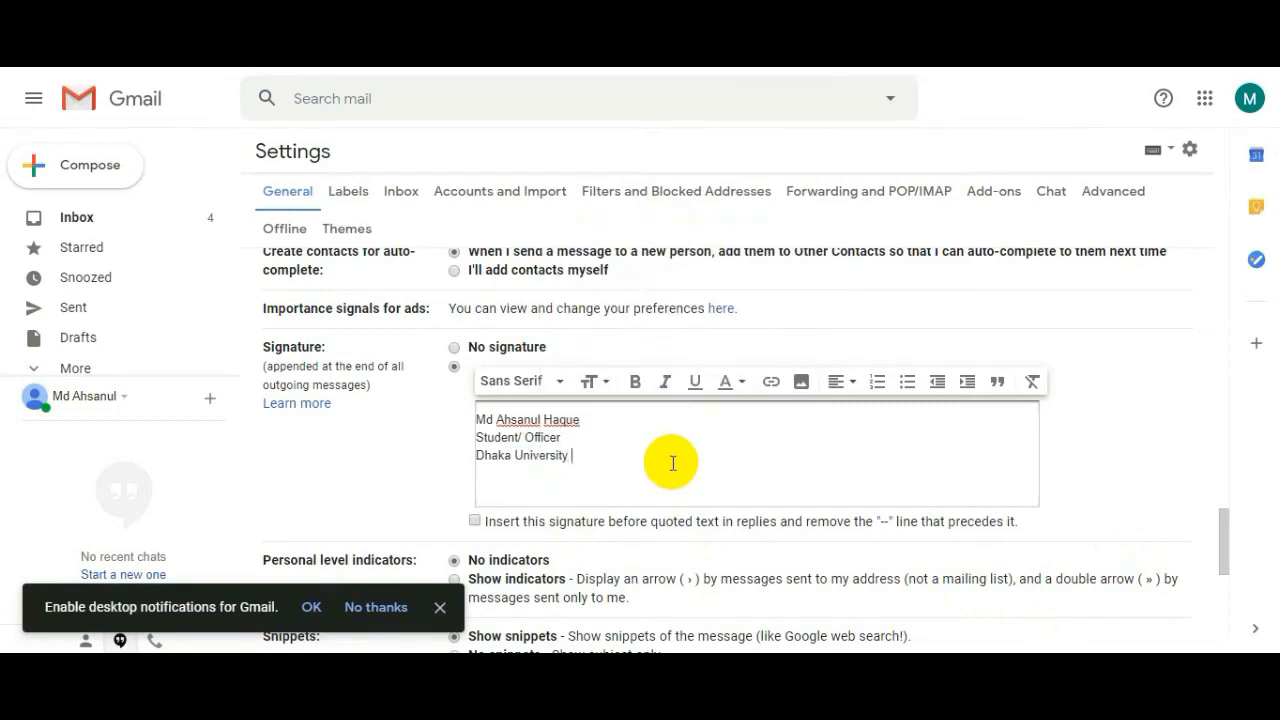
{"action": "double_click", "coordinate": [522, 455]}
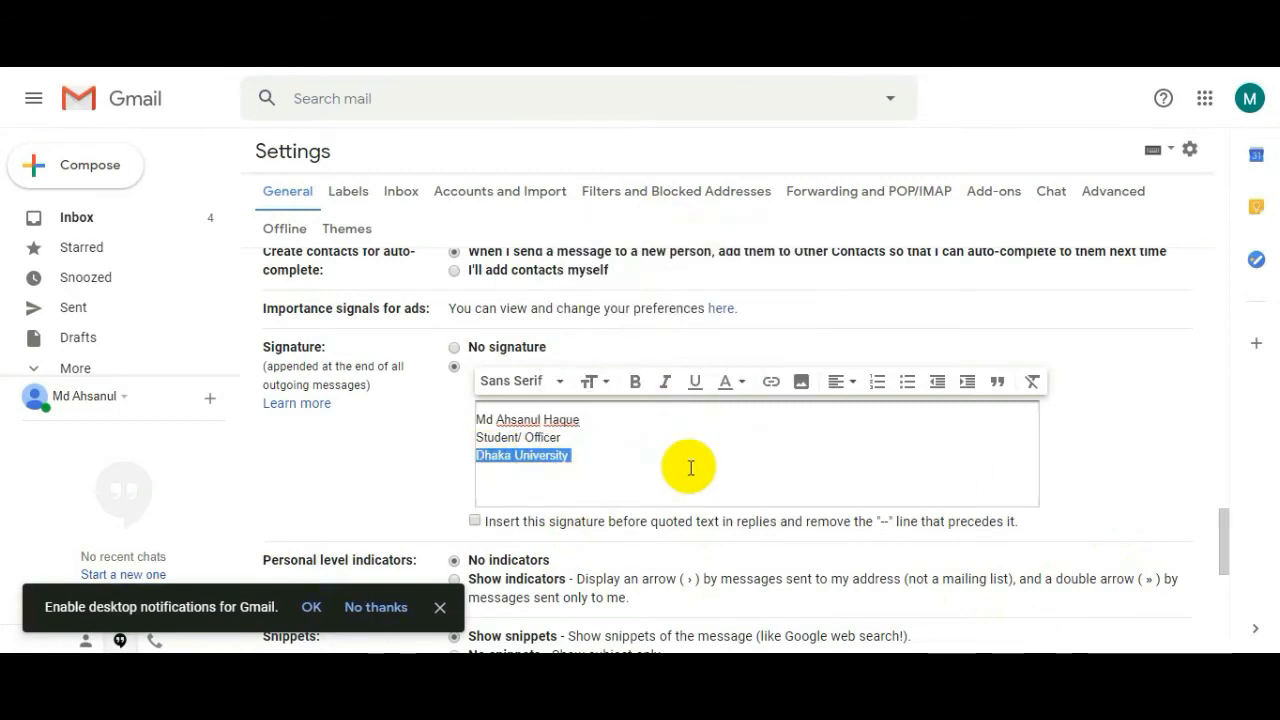
{"action": "type", "text": "Bangladesh Instit"}
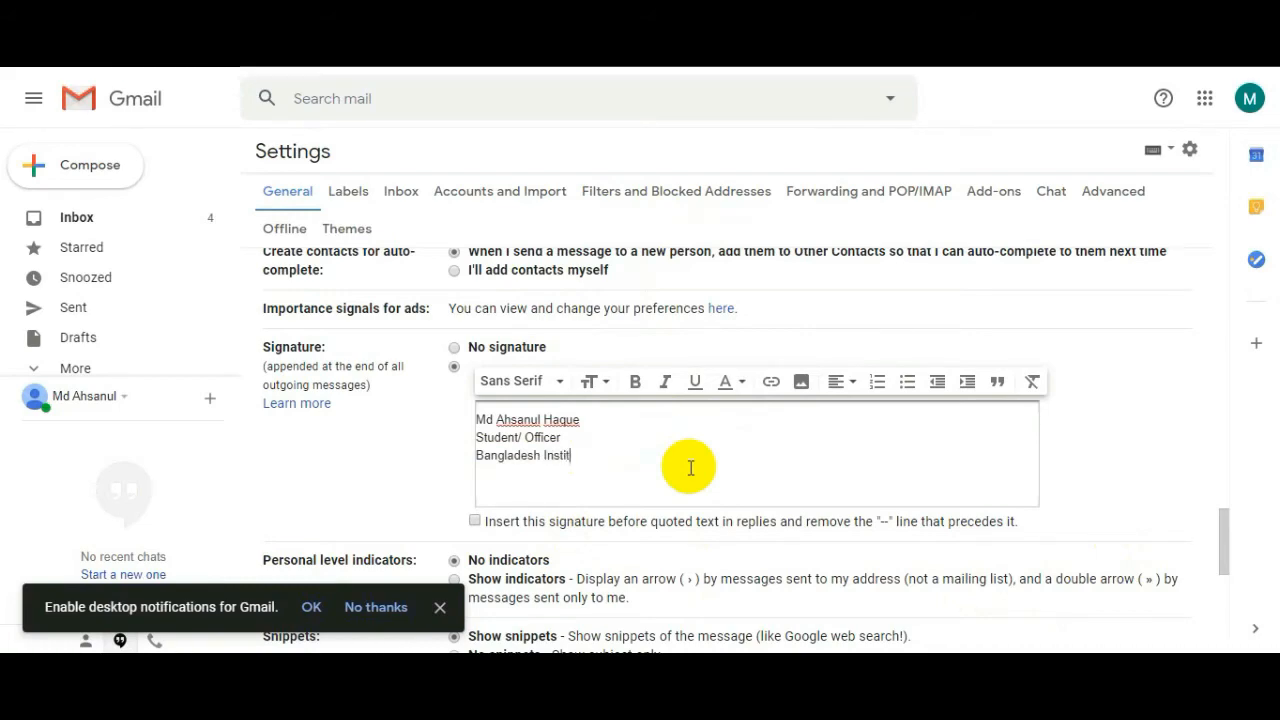
{"action": "type", "text": "ute"}
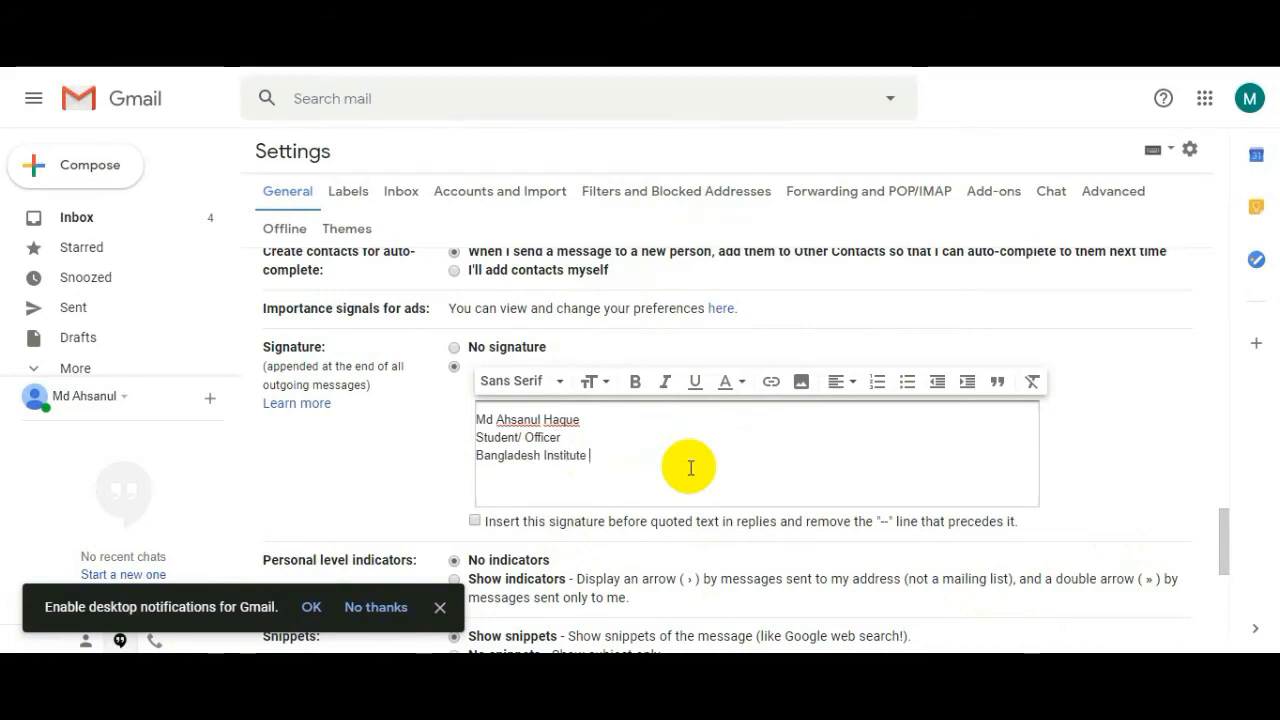
{"action": "key", "text": "Enter"}
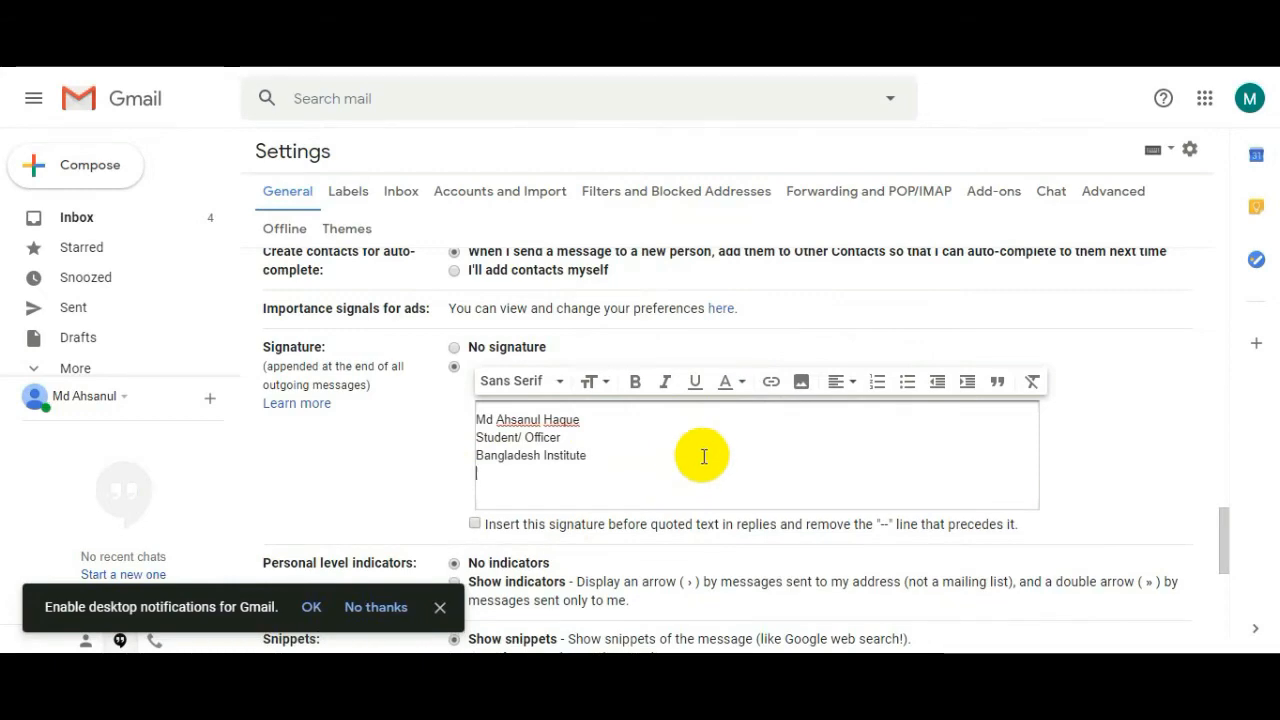
{"action": "mouse_move", "coordinate": [801, 381]}
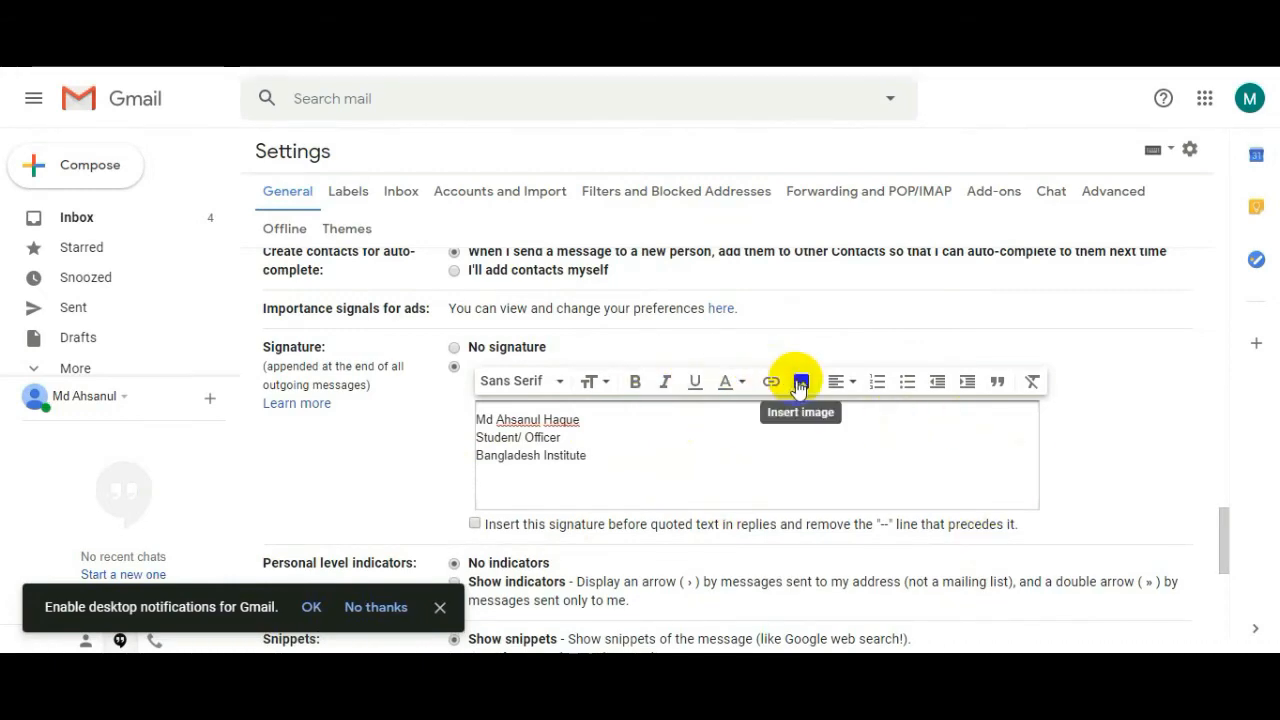
Upload the green tree logo below the institute line and resize it to Small.
{"action": "left_click", "coordinate": [797, 381]}
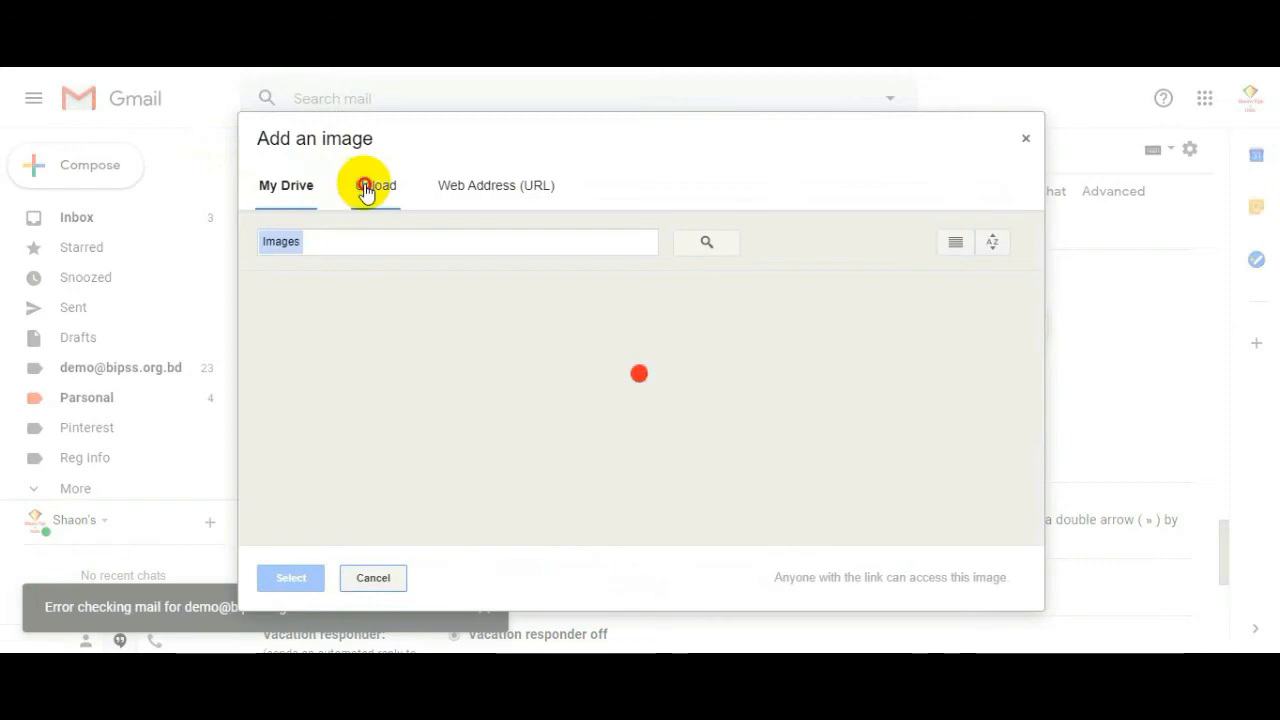
{"action": "left_click", "coordinate": [373, 185]}
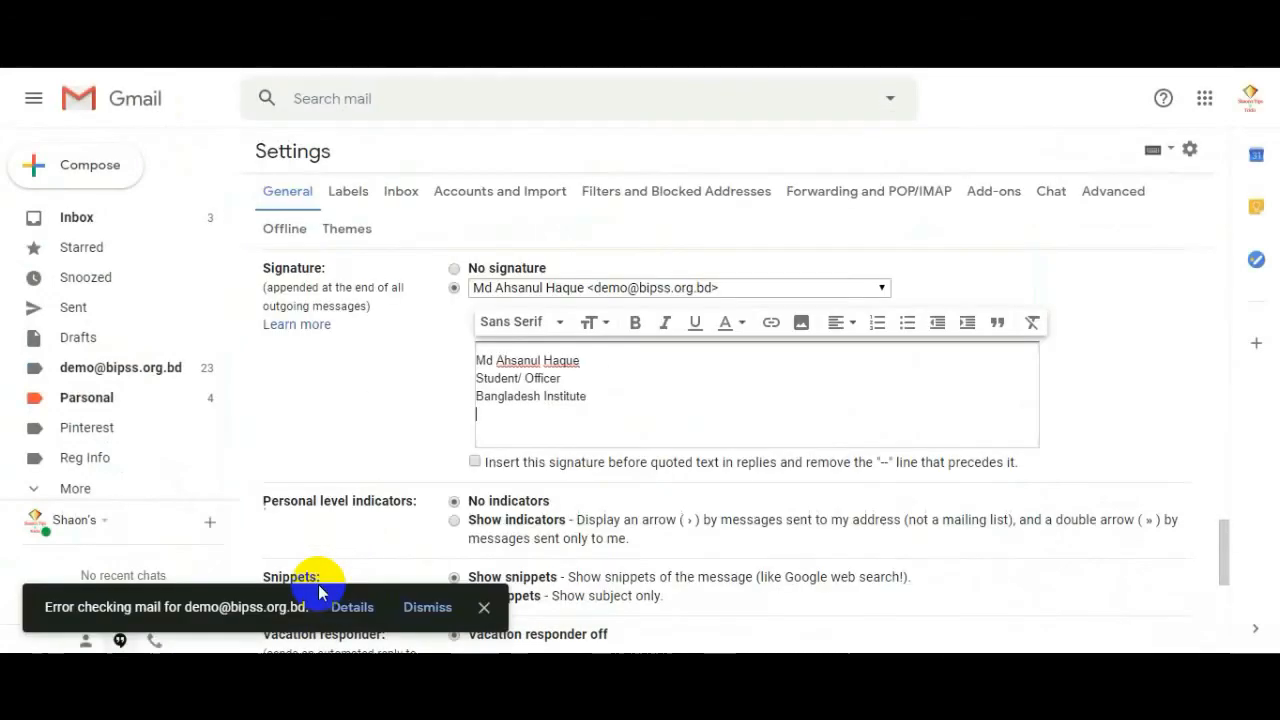
{"action": "mouse_move", "coordinate": [540, 424]}
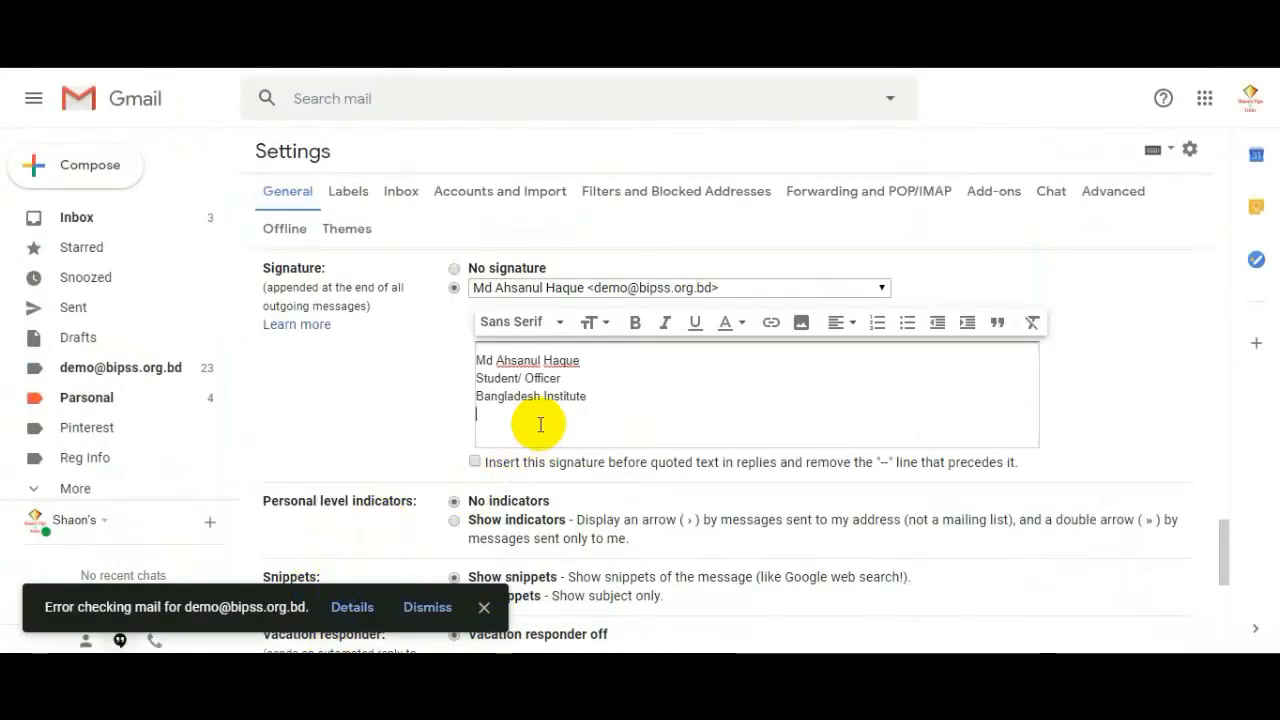
{"action": "left_click", "coordinate": [801, 322]}
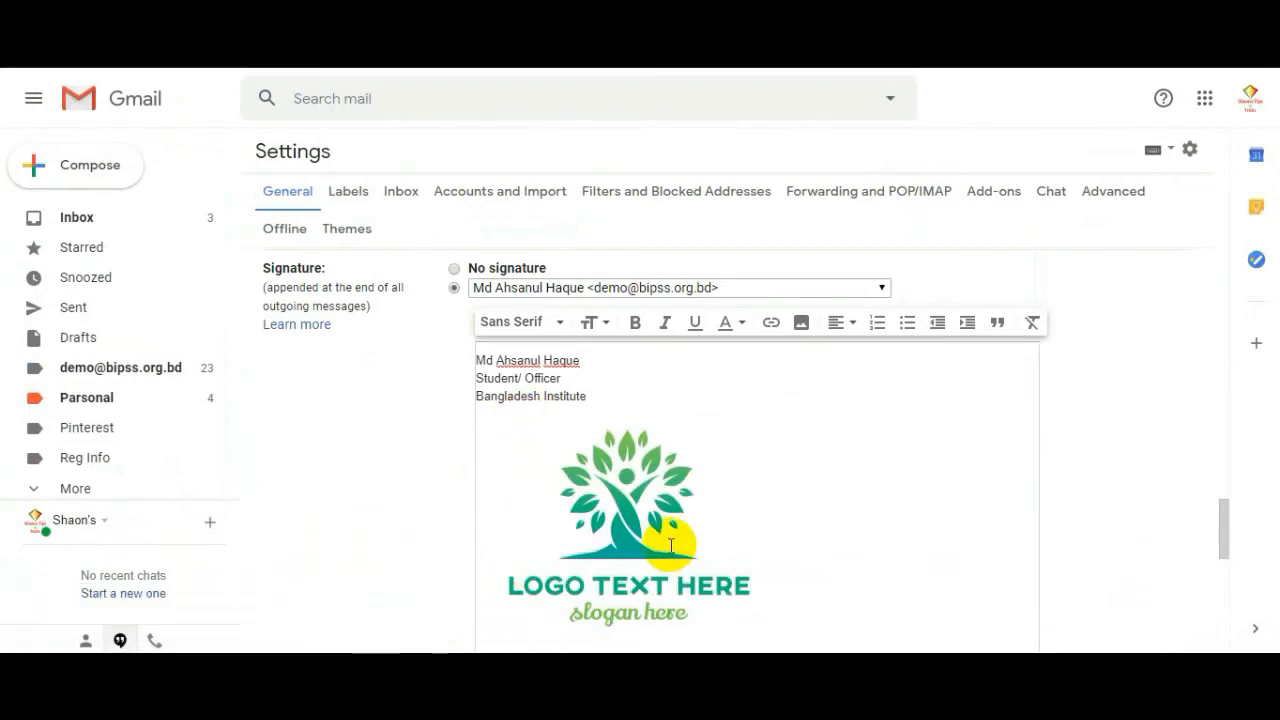
{"action": "left_click", "coordinate": [628, 530]}
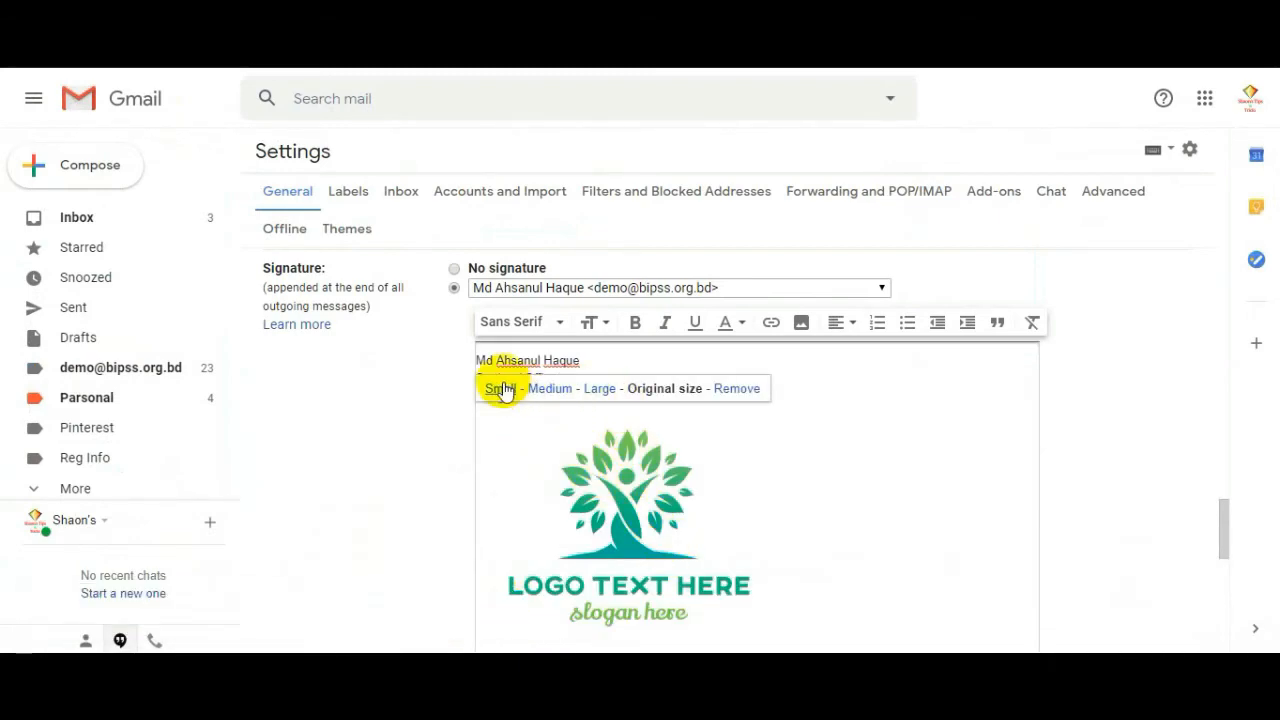
{"action": "left_click", "coordinate": [501, 388]}
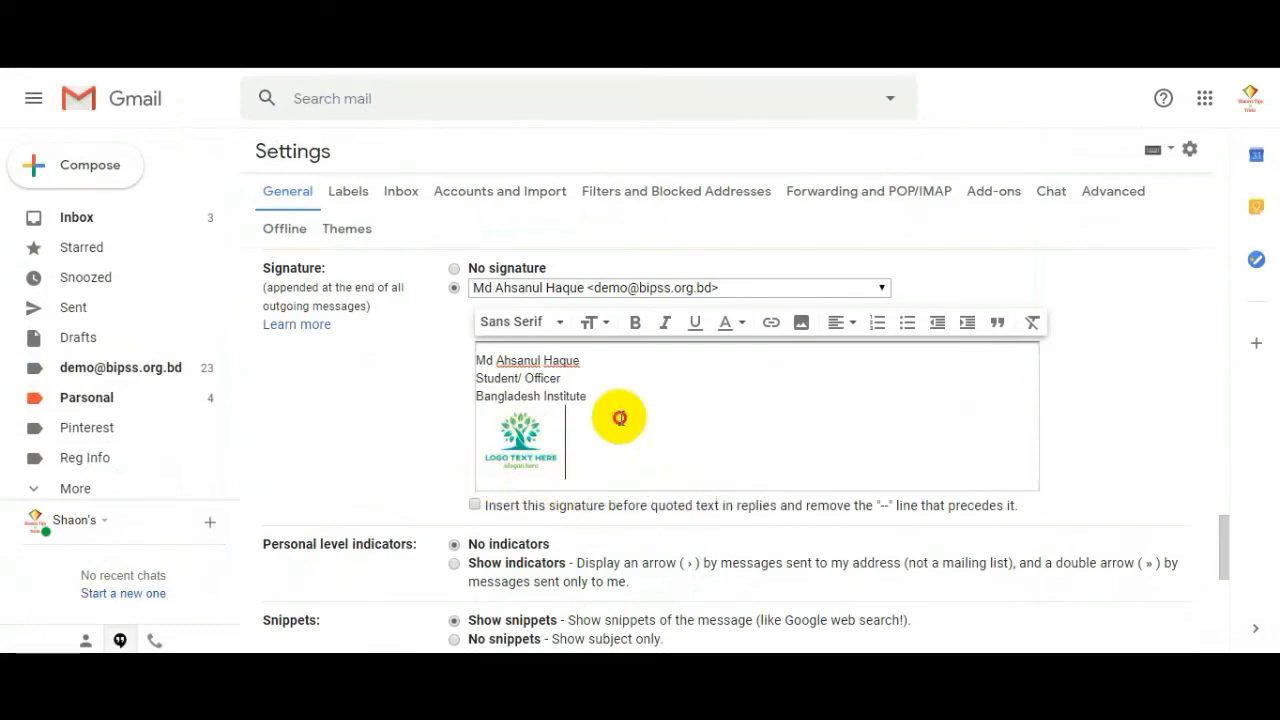
{"action": "mouse_move", "coordinate": [645, 497]}
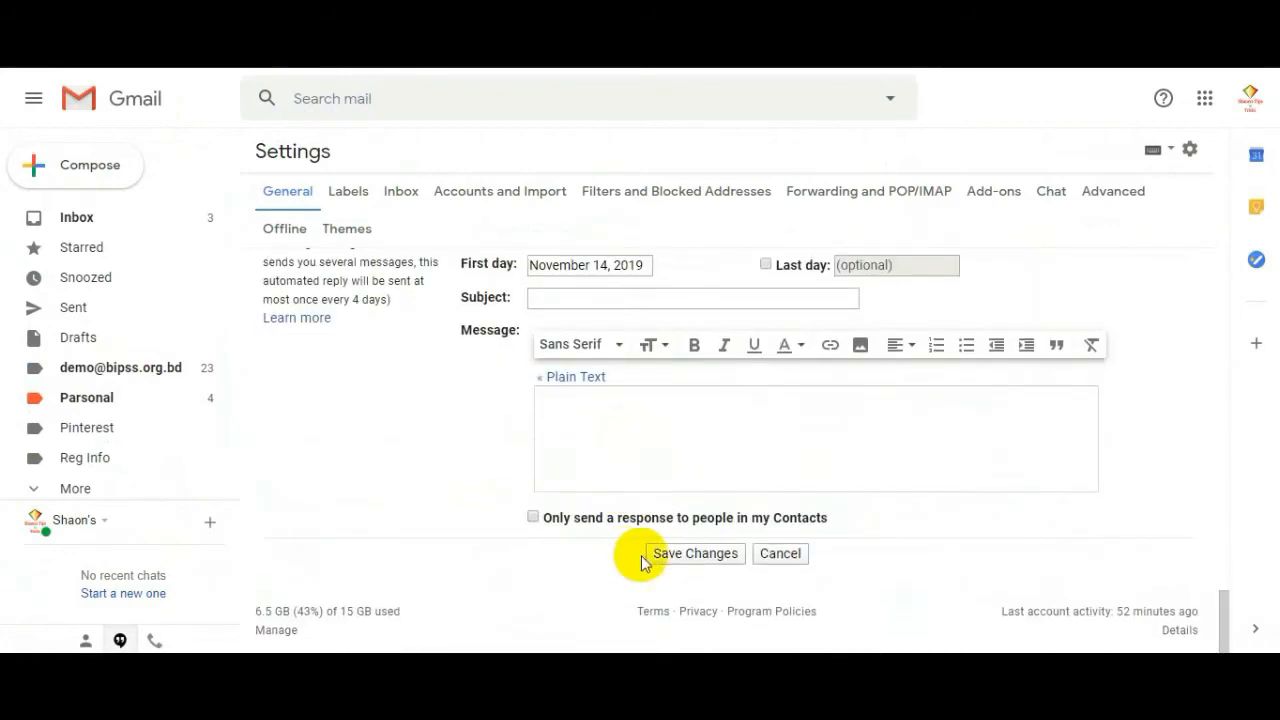
Save the General settings changes and open a new message after Gmail reloads.
{"action": "left_click", "coordinate": [695, 553]}
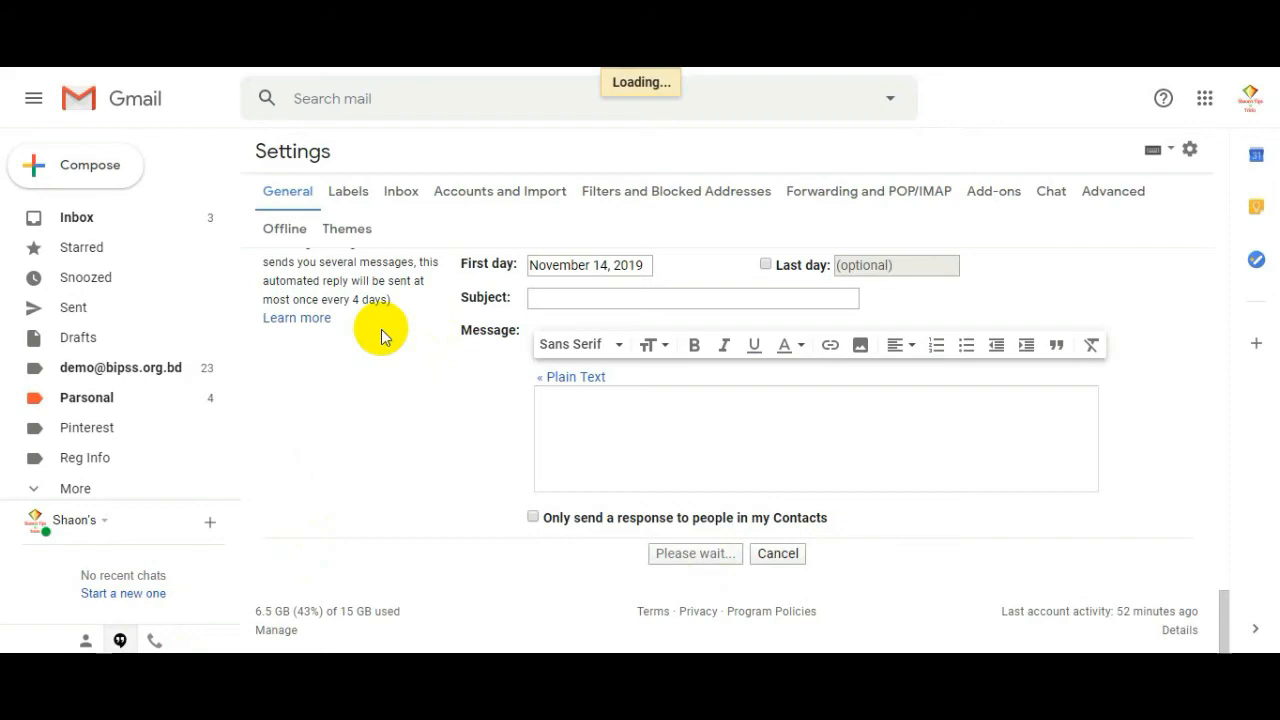
{"action": "left_click", "coordinate": [76, 217]}
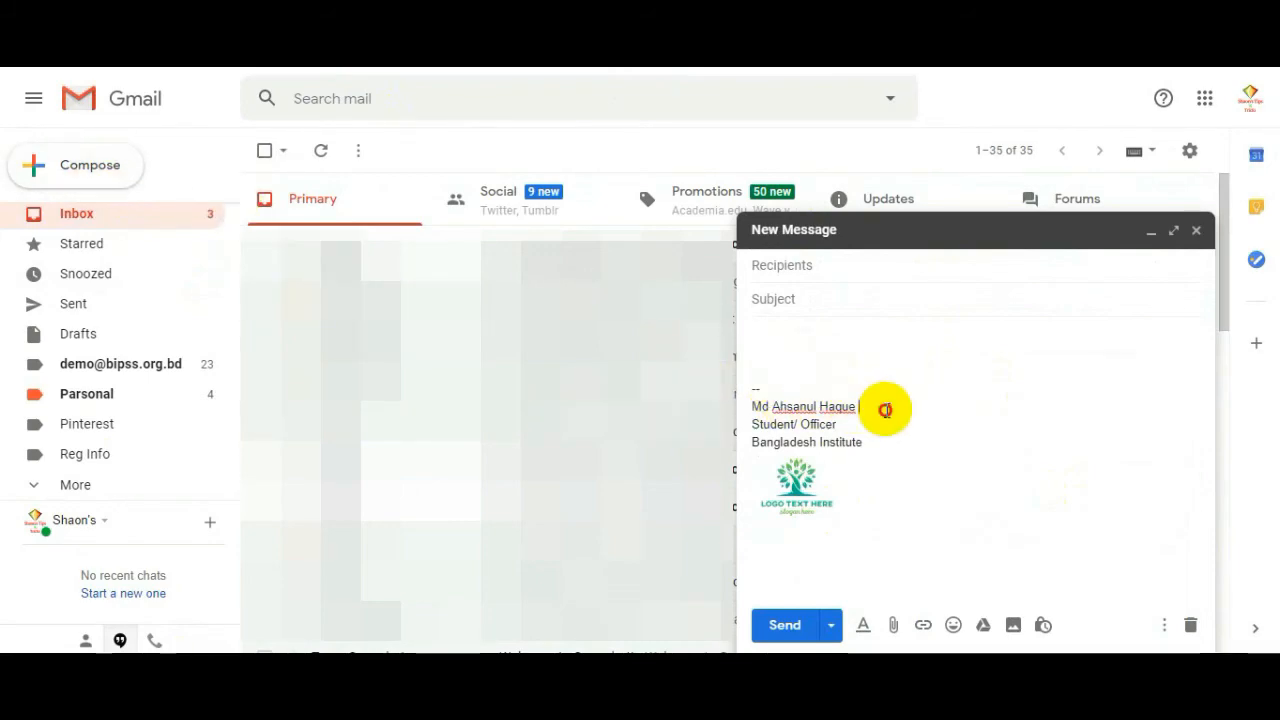
{"action": "mouse_move", "coordinate": [894, 508]}
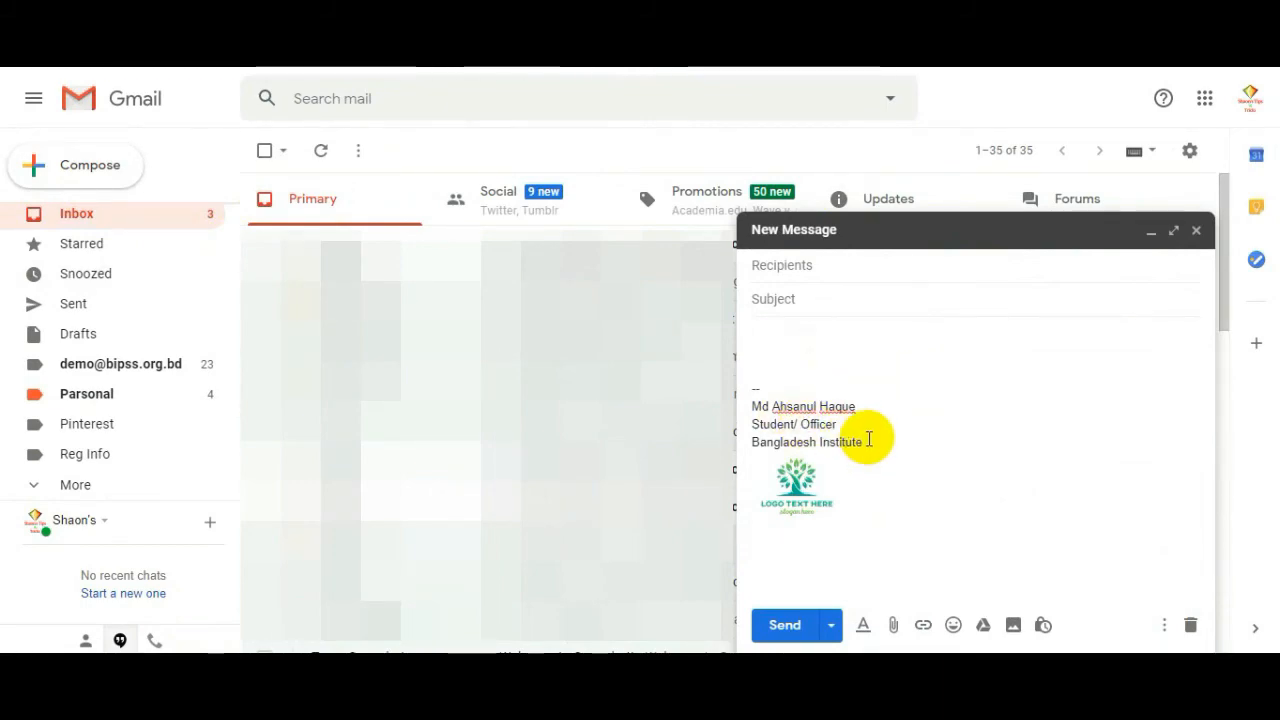
{"action": "mouse_move", "coordinate": [844, 571]}
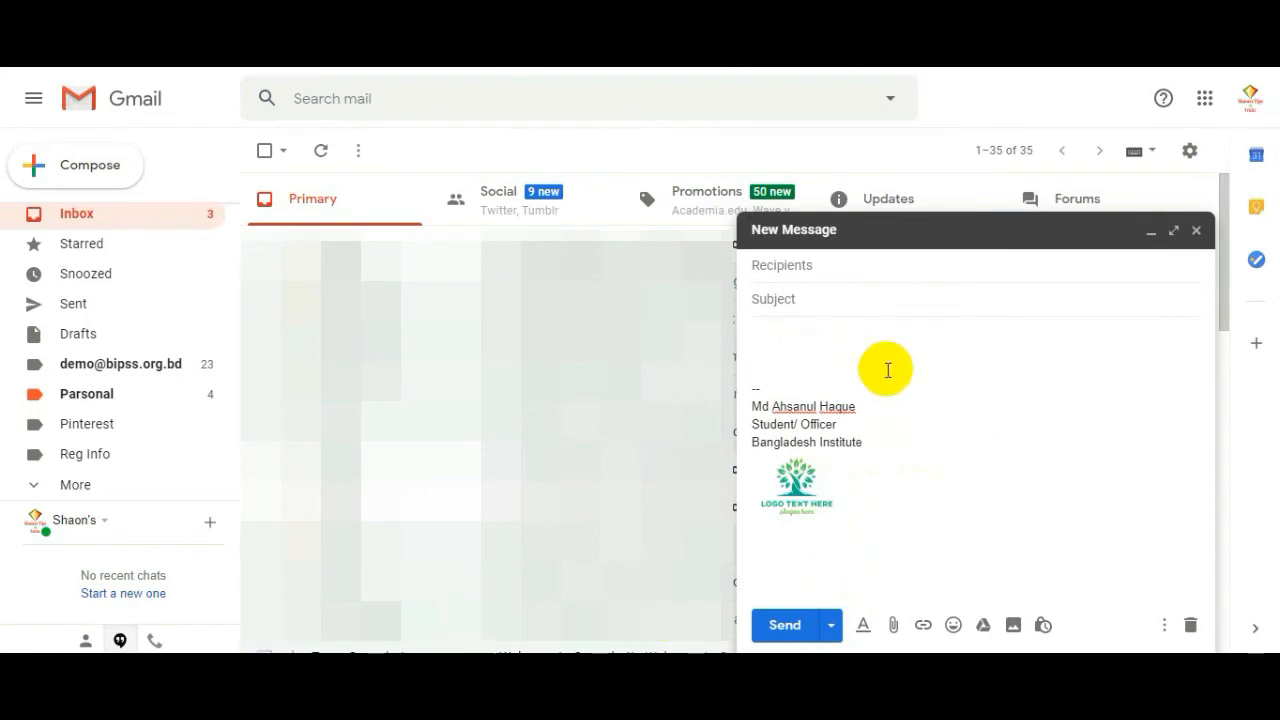
Open a new message showing the signature and switch From to the second sender address.
{"action": "left_click", "coordinate": [89, 165]}
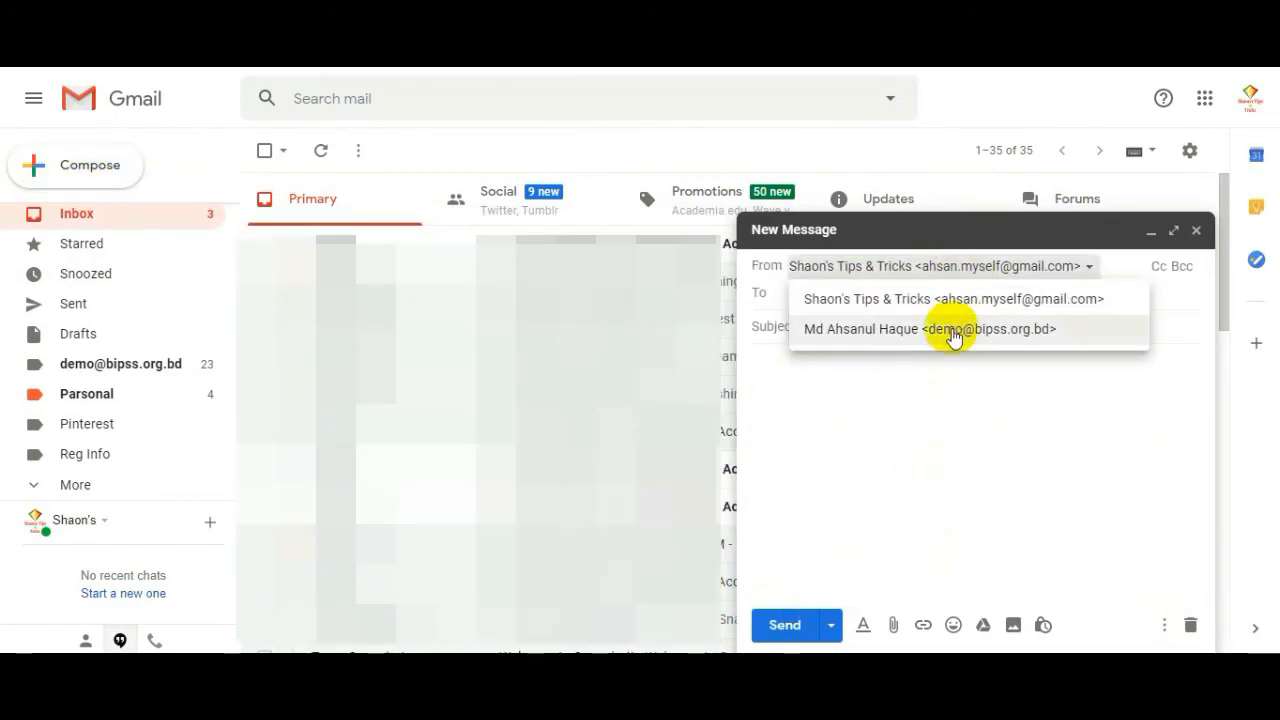
{"action": "left_click", "coordinate": [954, 329]}
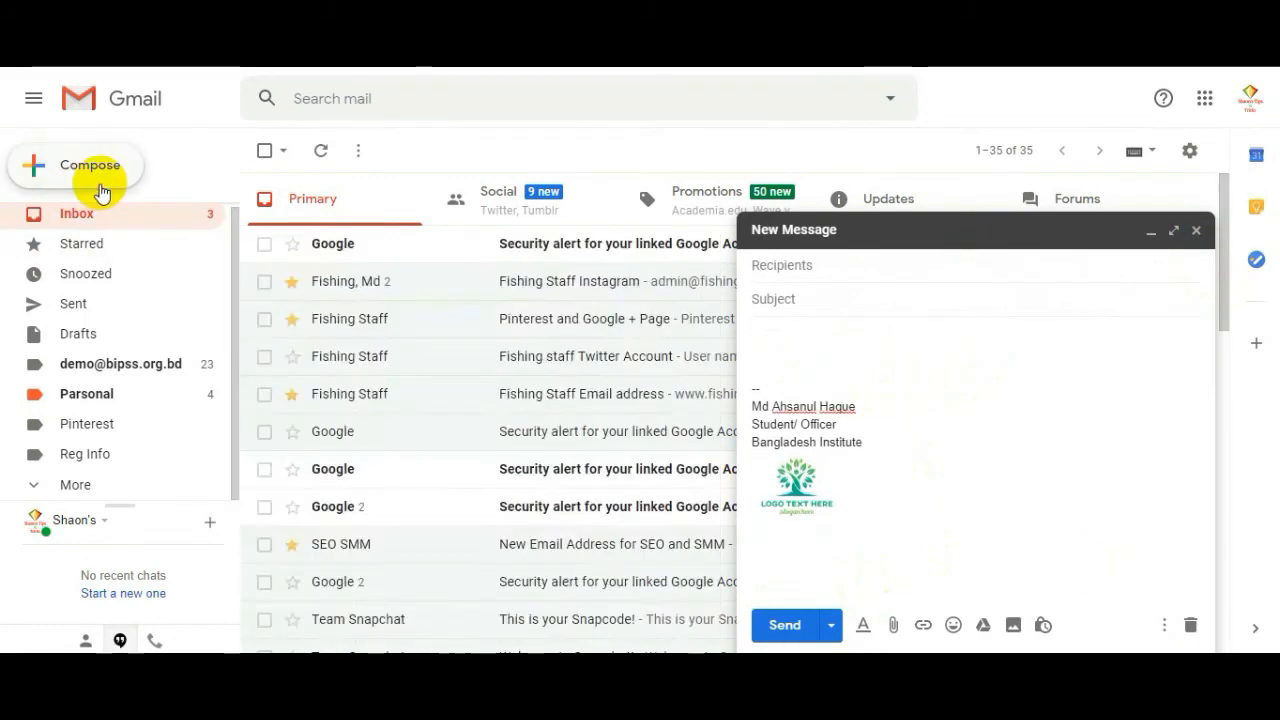
Open another new message and confirm it also carries the name, title, institute and logo.
{"action": "left_click", "coordinate": [90, 165]}
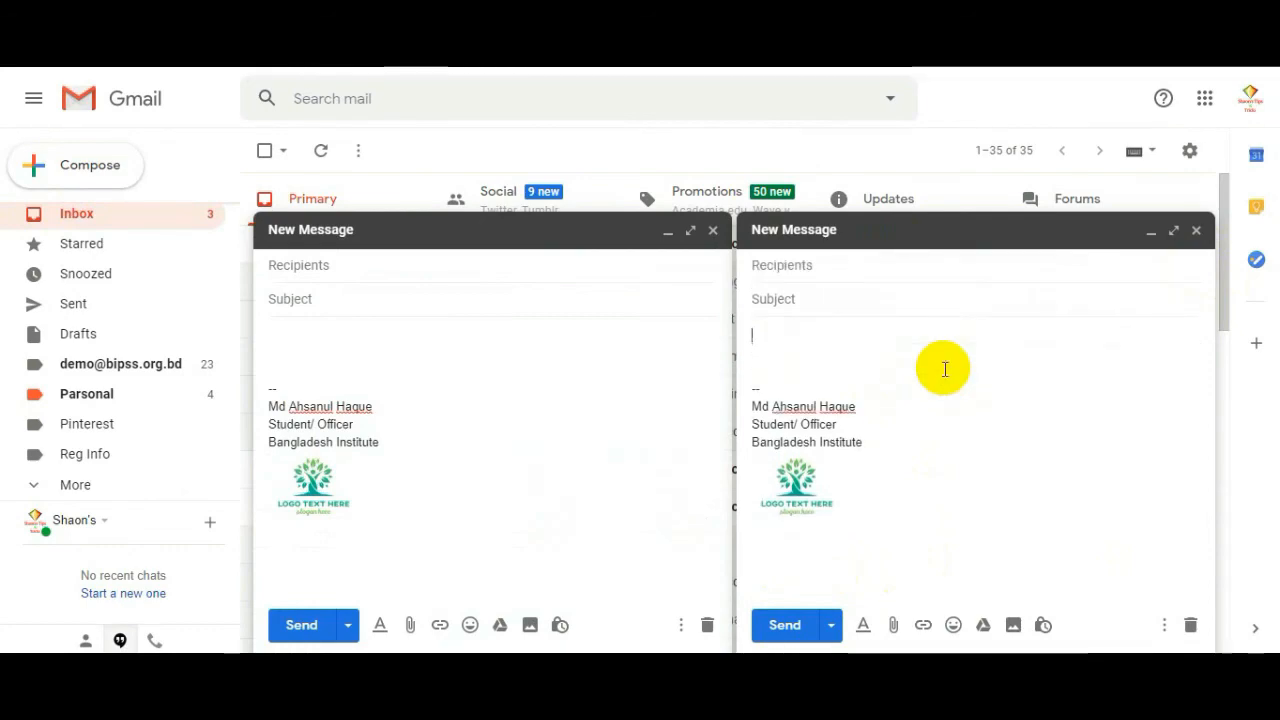
{"action": "mouse_move", "coordinate": [950, 262]}
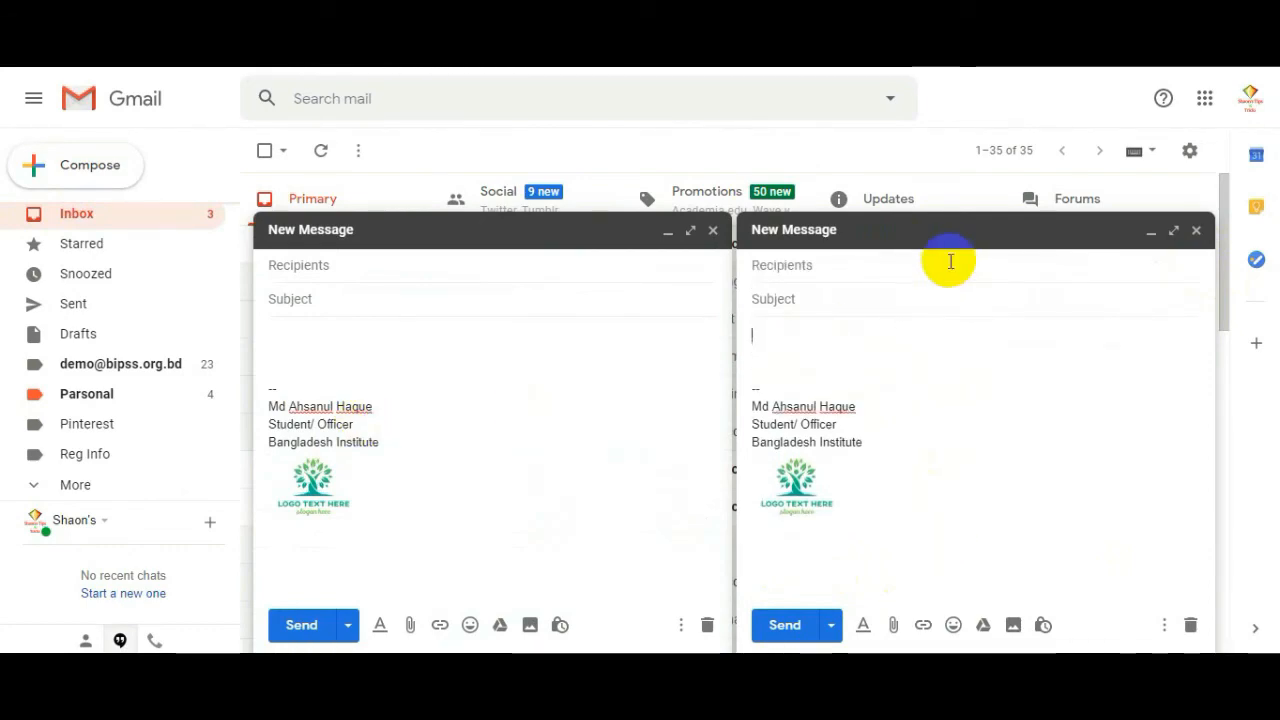
{"action": "mouse_move", "coordinate": [895, 290]}
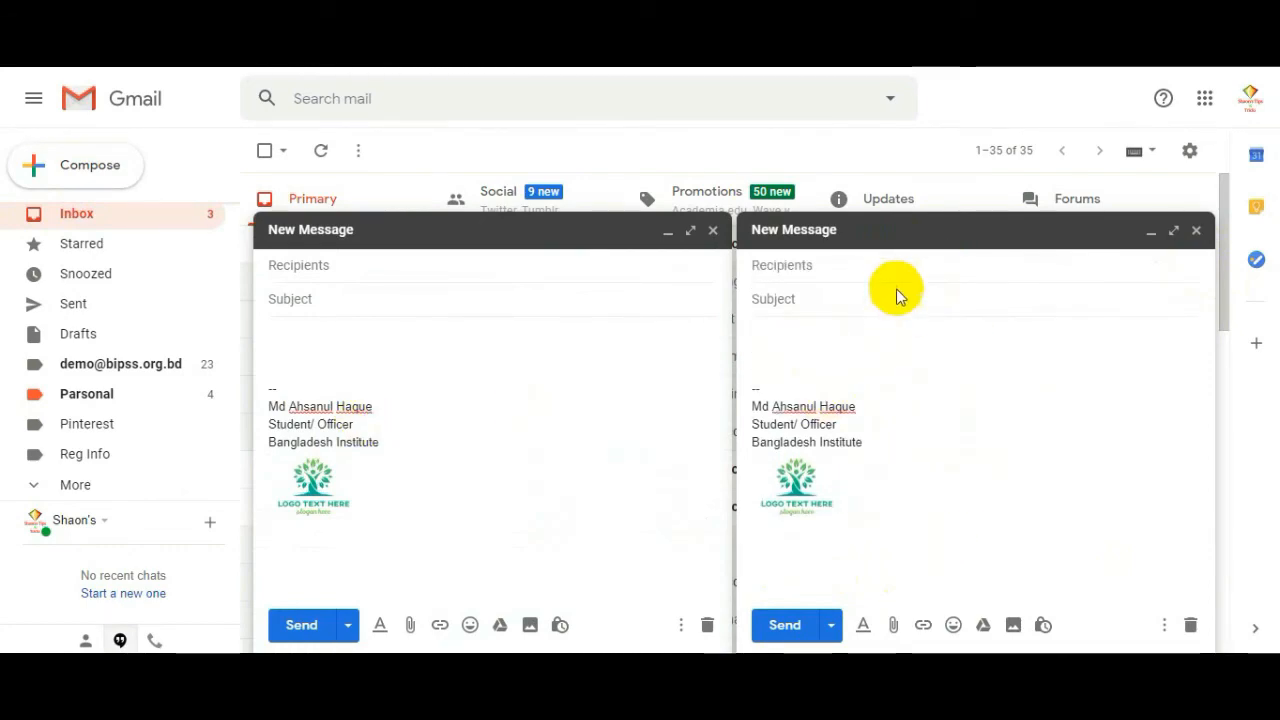
{"action": "mouse_move", "coordinate": [950, 372]}
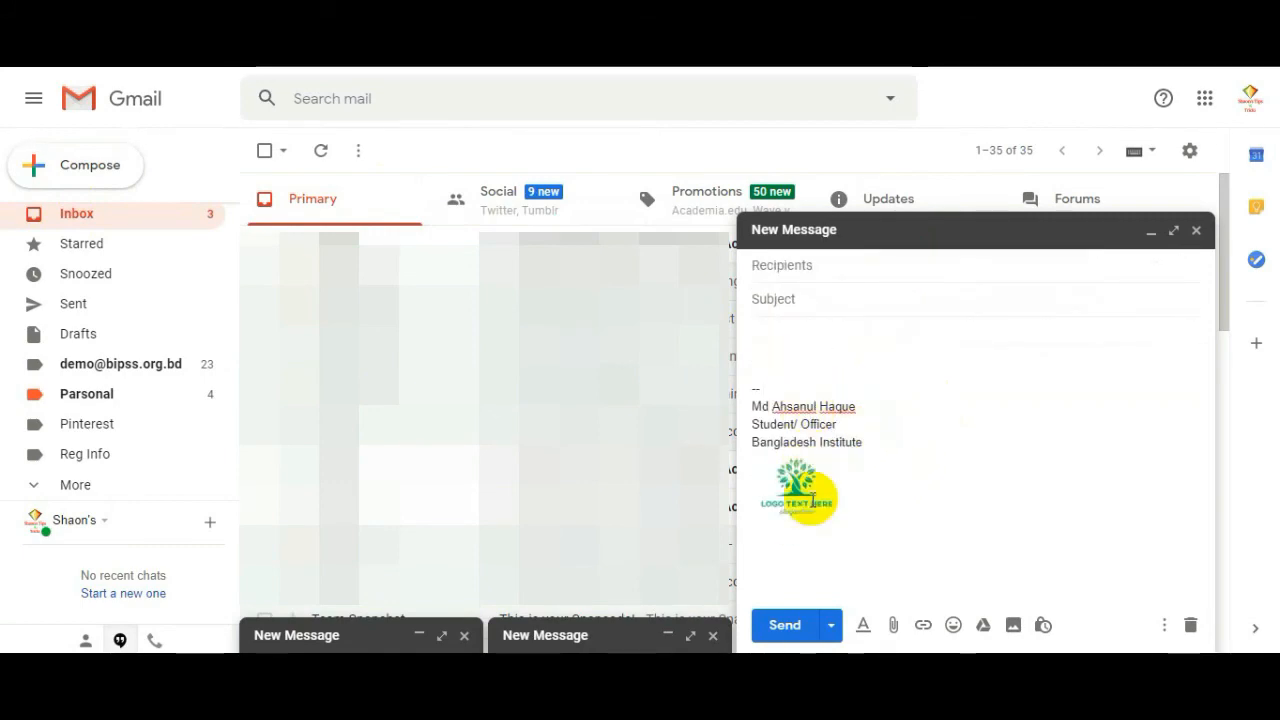
{"action": "mouse_move", "coordinate": [752, 489]}
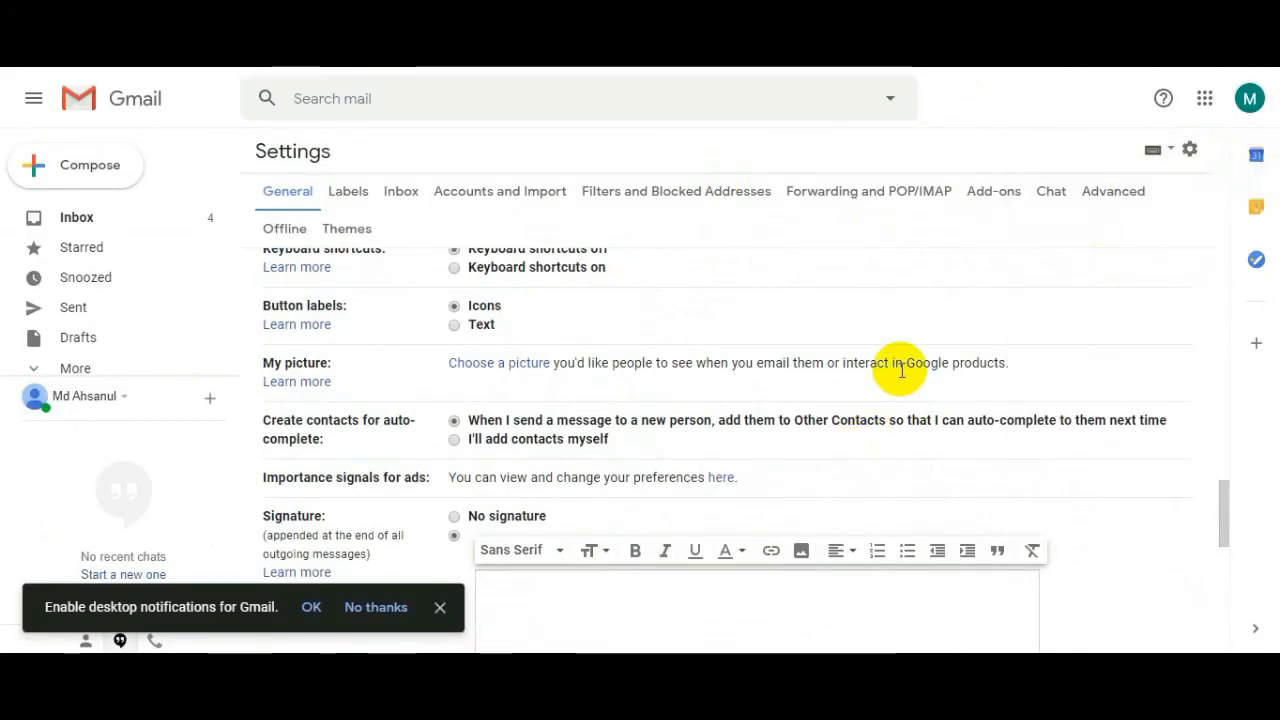
{"action": "mouse_move", "coordinate": [713, 508]}
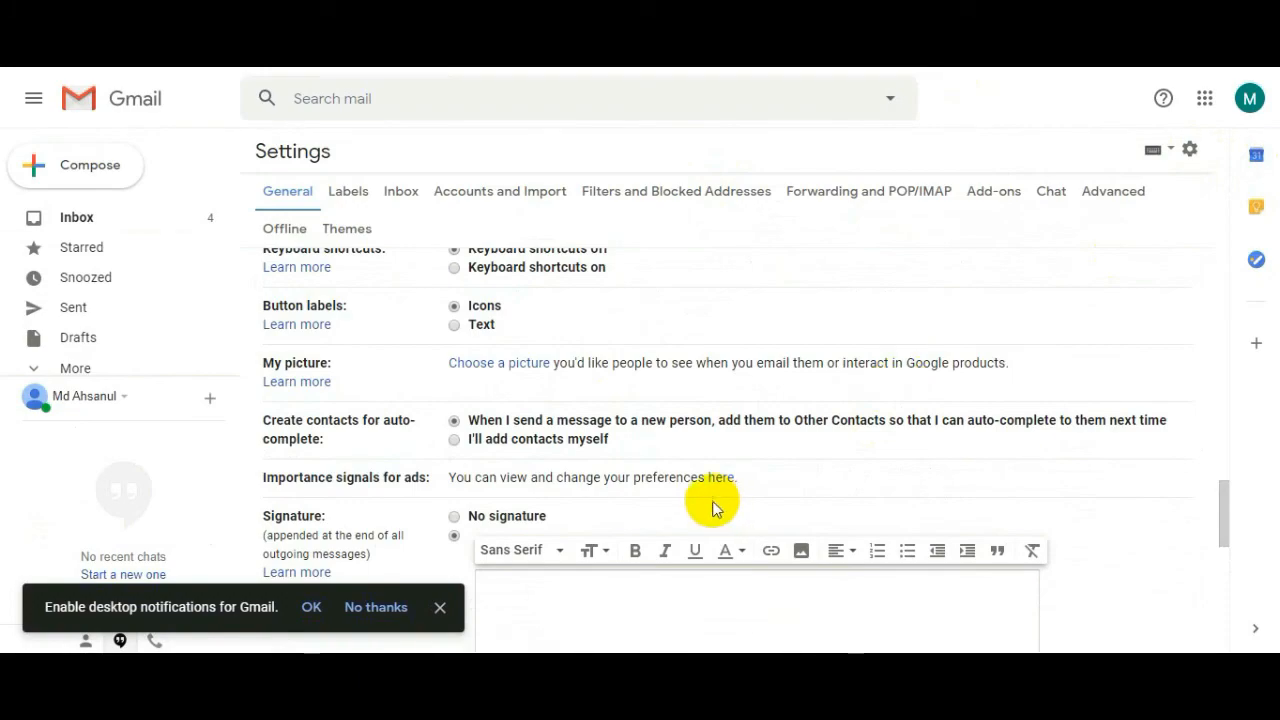
In the other account, scroll to Signature, enable it and type placeholder text 'fdf d fd ddf'.
{"action": "scroll", "scroll_direction": "down", "scroll_amount": 3}
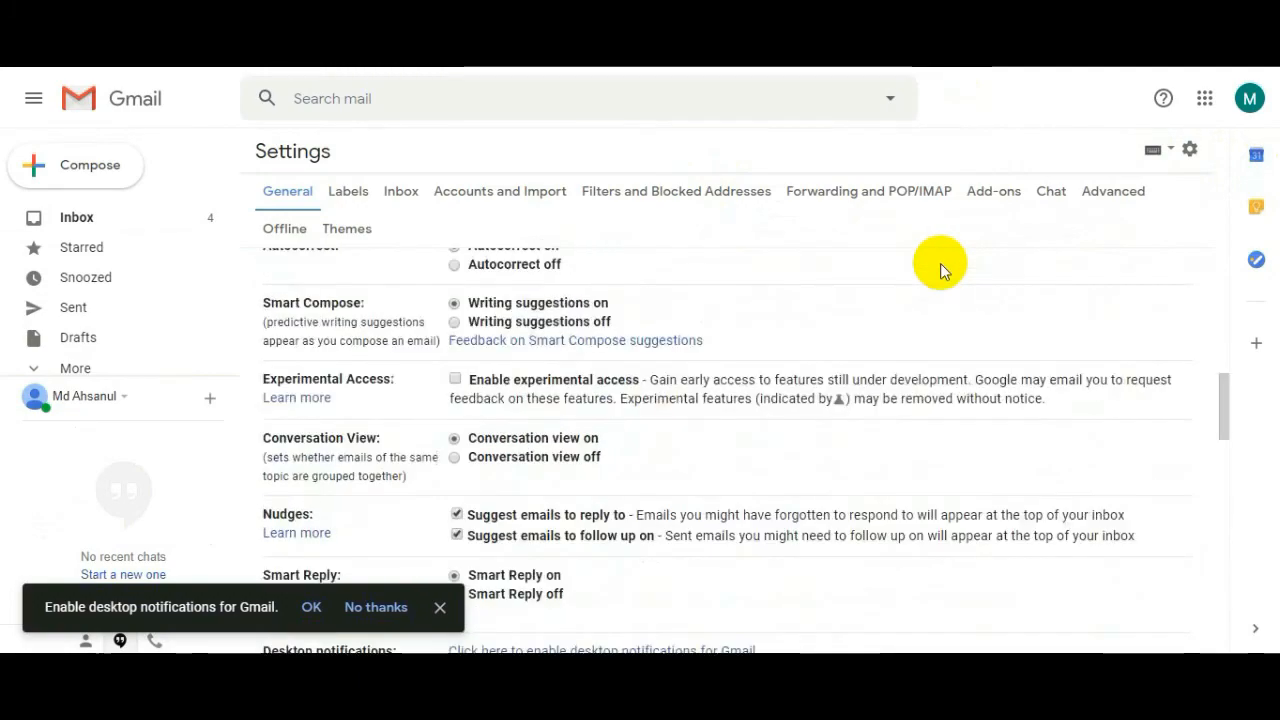
{"action": "scroll", "scroll_direction": "down", "scroll_amount": 3}
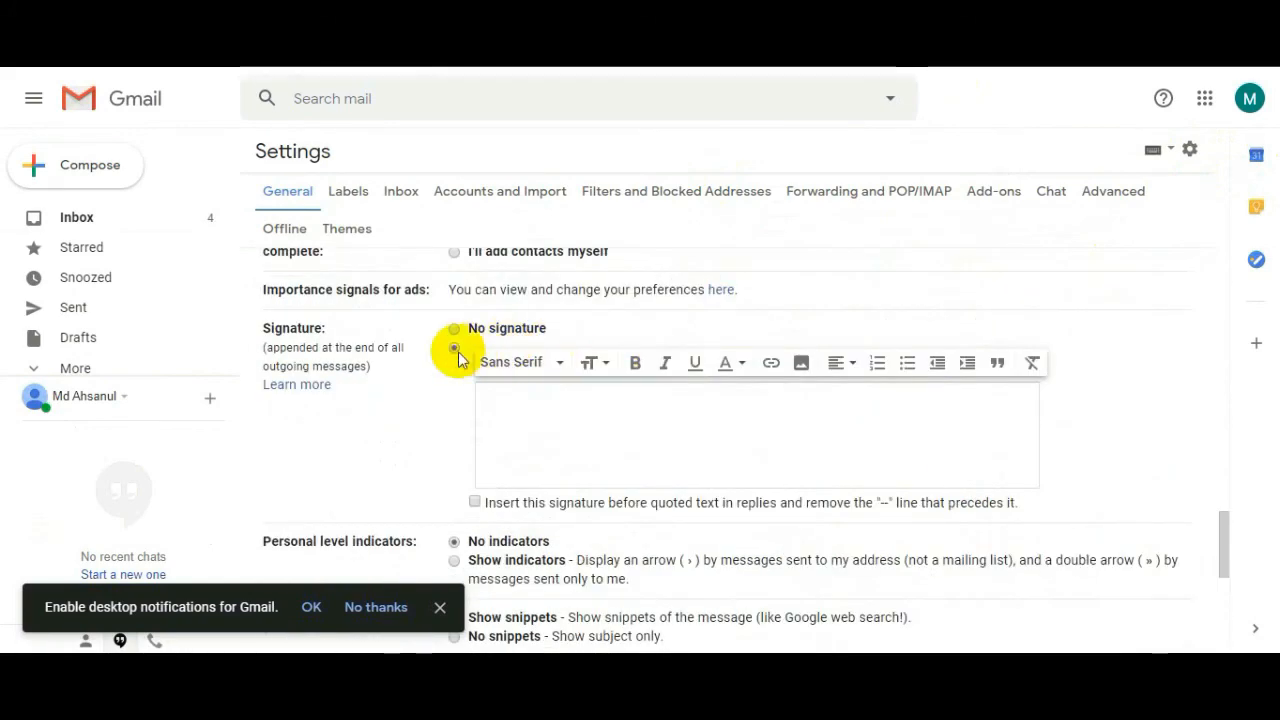
{"action": "left_click", "coordinate": [453, 362]}
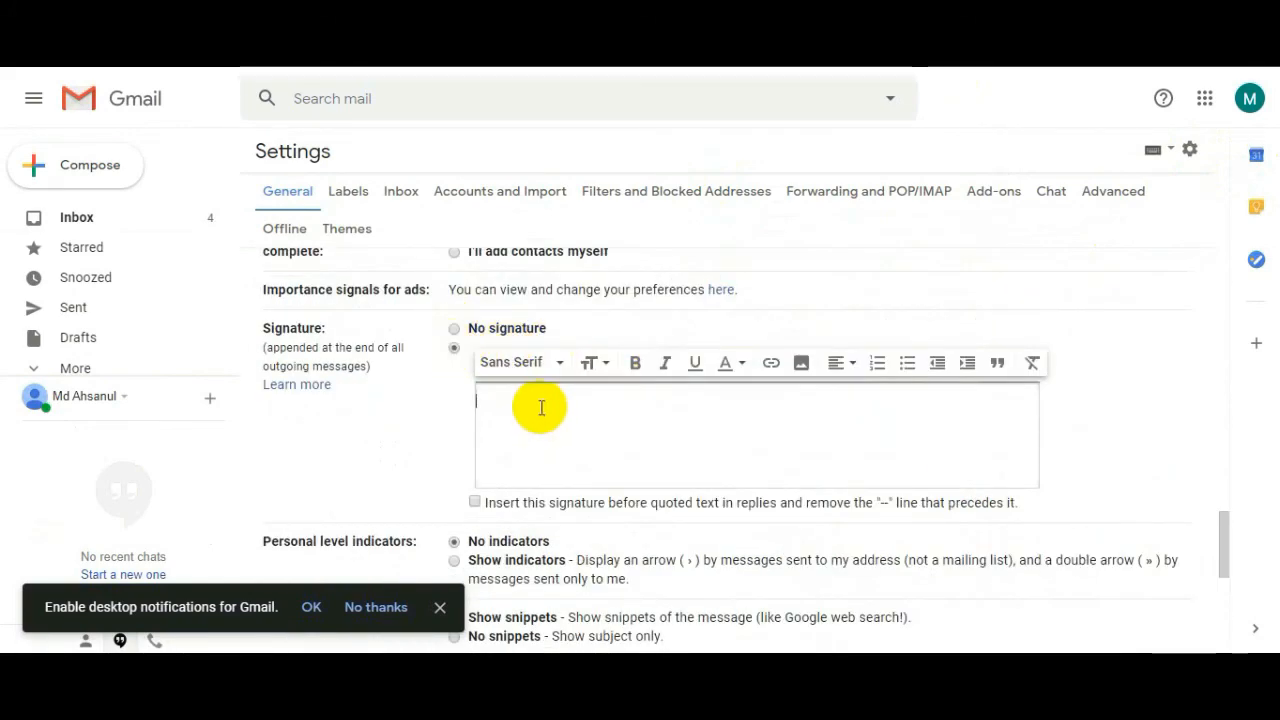
{"action": "type", "text": "fdf d"}
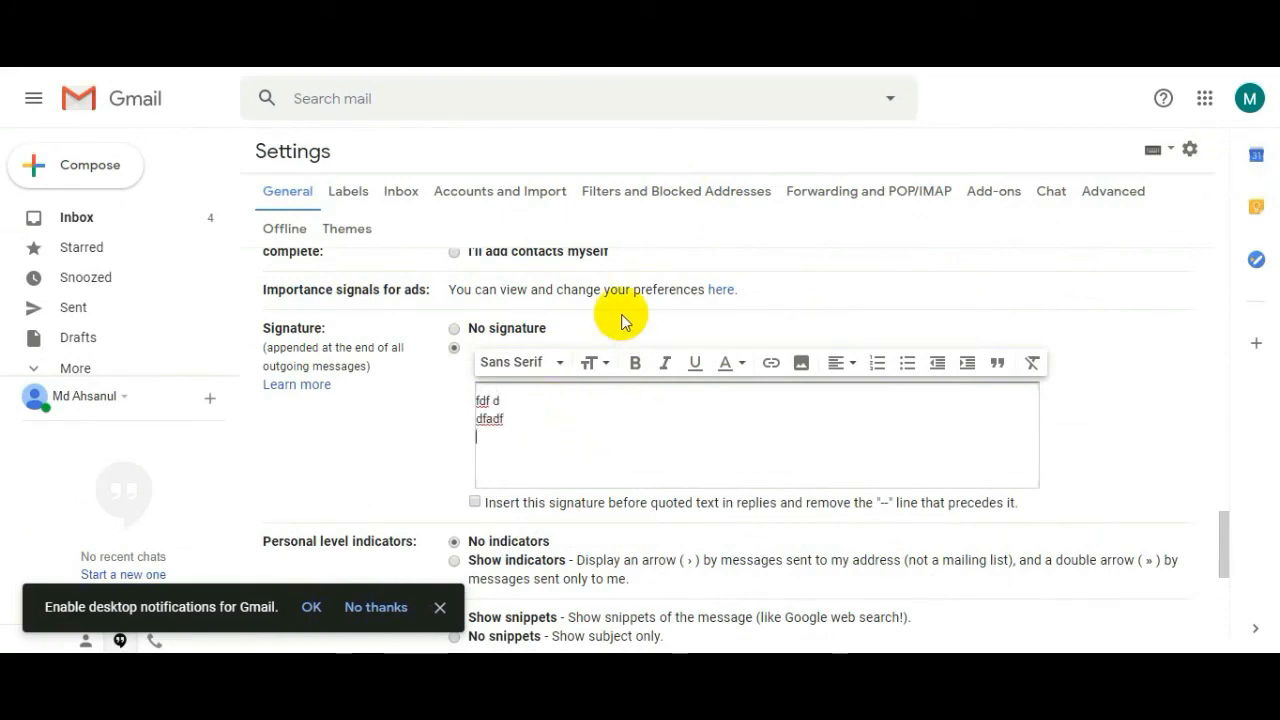
{"action": "type", "text": "fd ddf"}
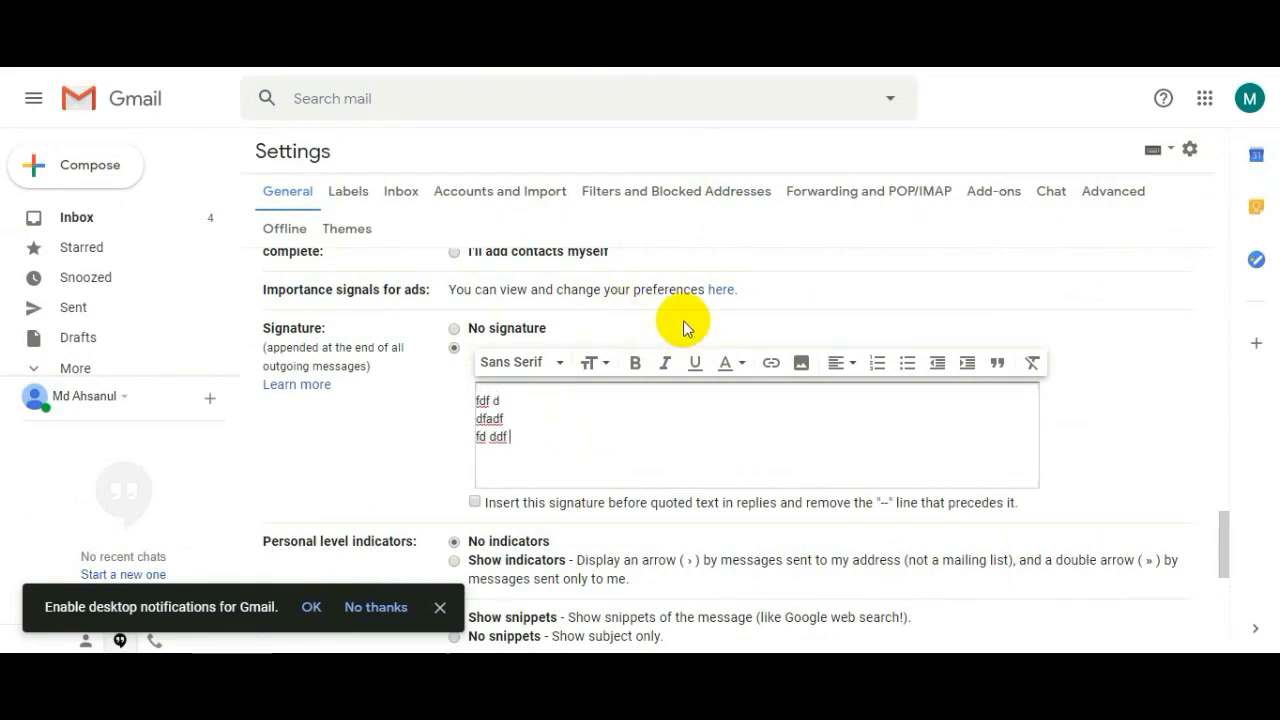
{"action": "mouse_move", "coordinate": [773, 406]}
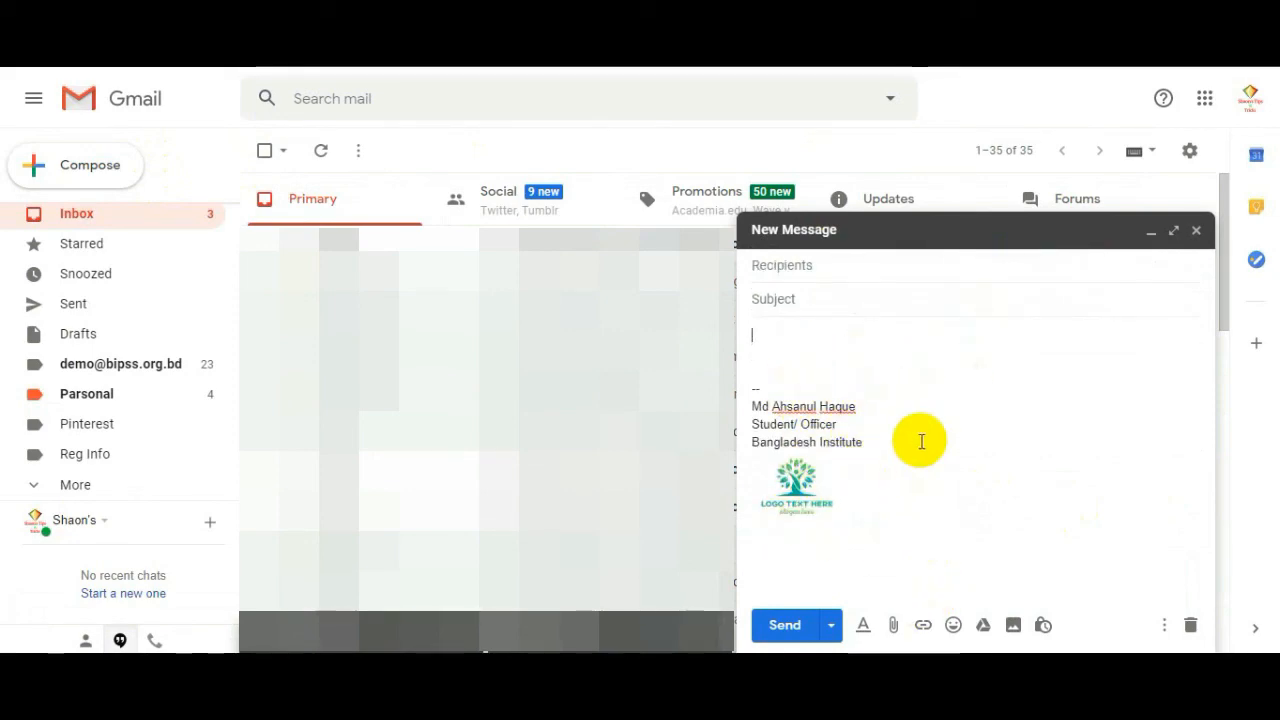
{"action": "mouse_move", "coordinate": [1191, 625]}
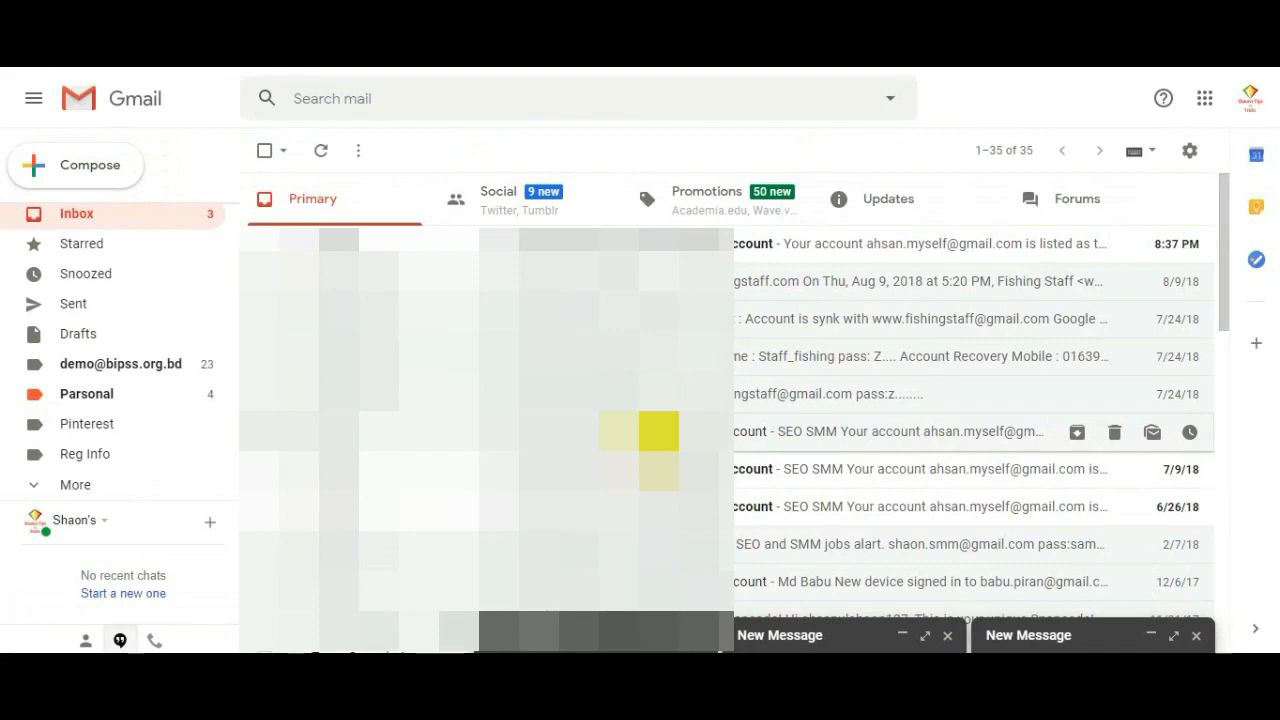
Scroll down the inbox message list with the compose windows collapsed at the bottom.
{"action": "scroll", "scroll_direction": "down", "scroll_amount": 3}
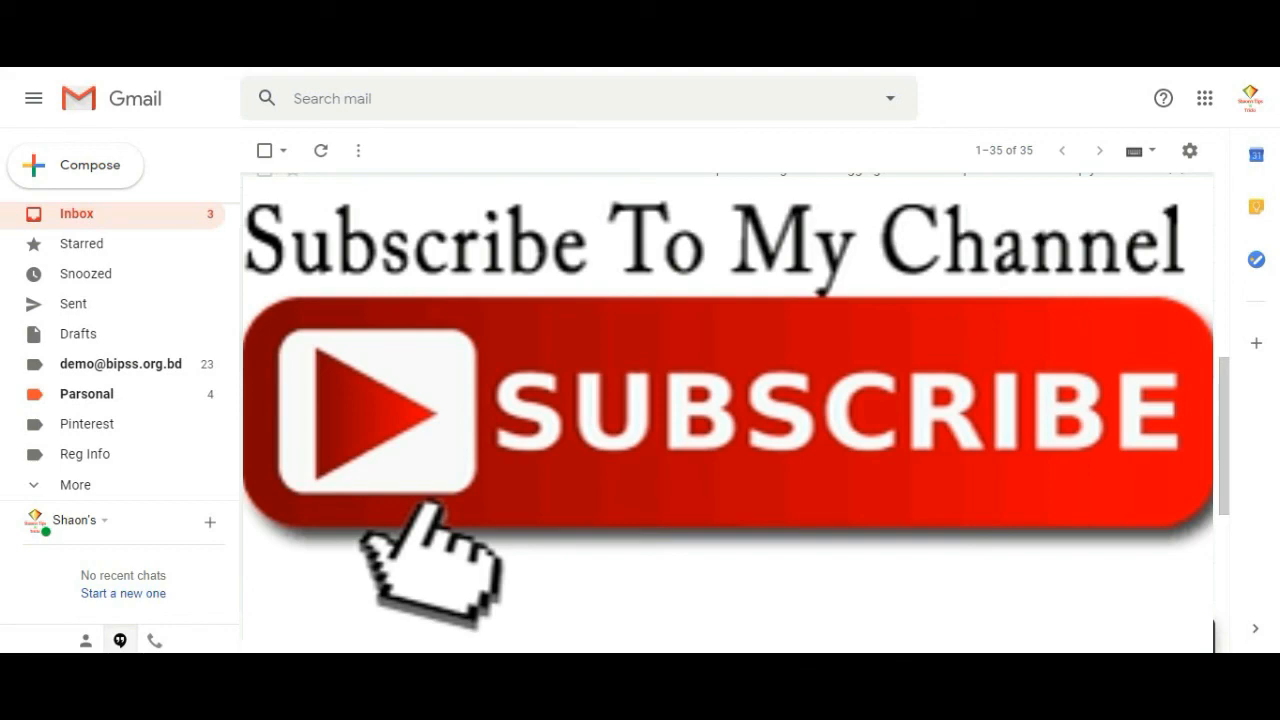
{"action": "mouse_move", "coordinate": [690, 460]}
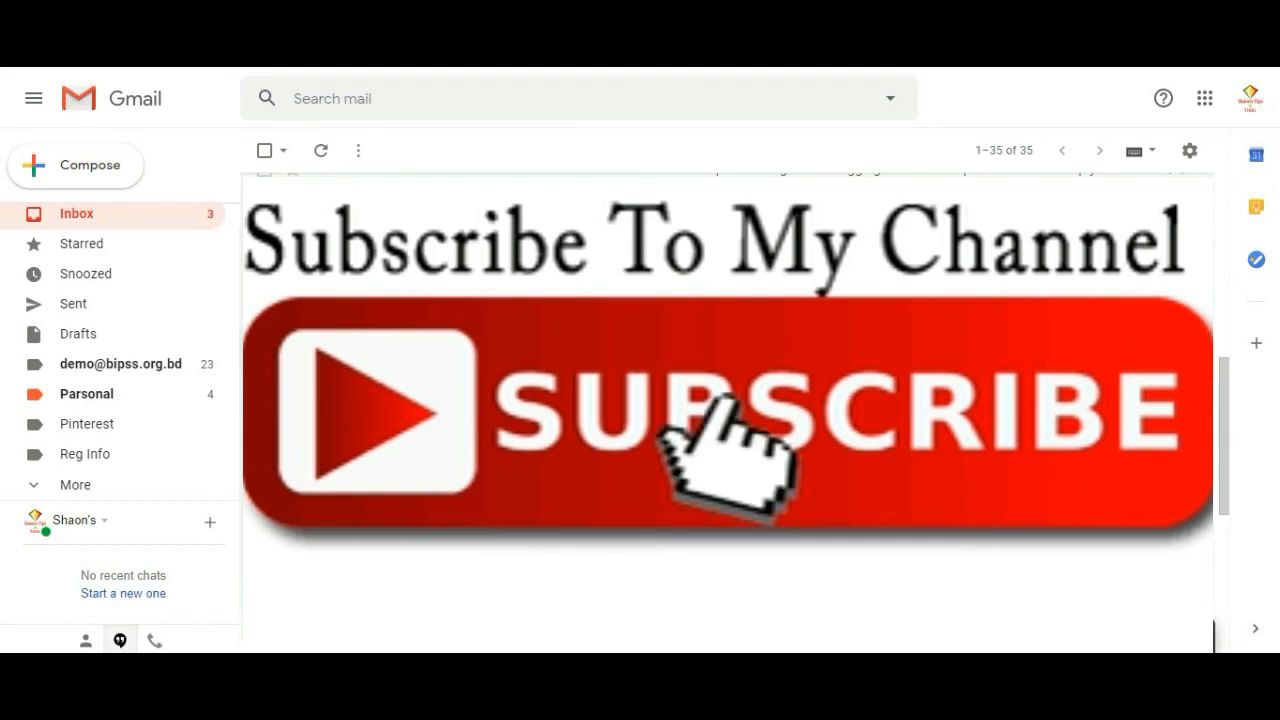